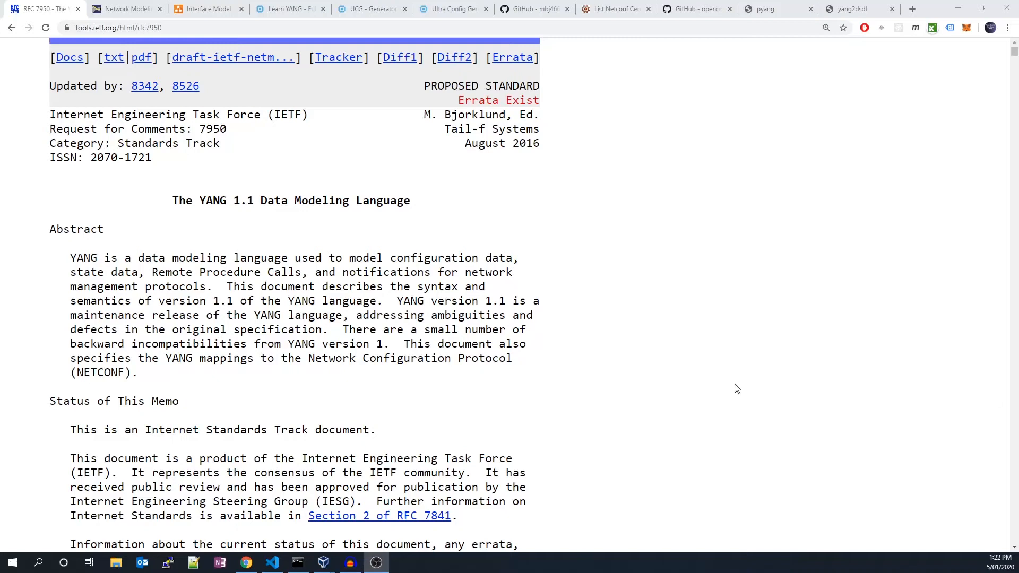
mouse_move(621, 383)
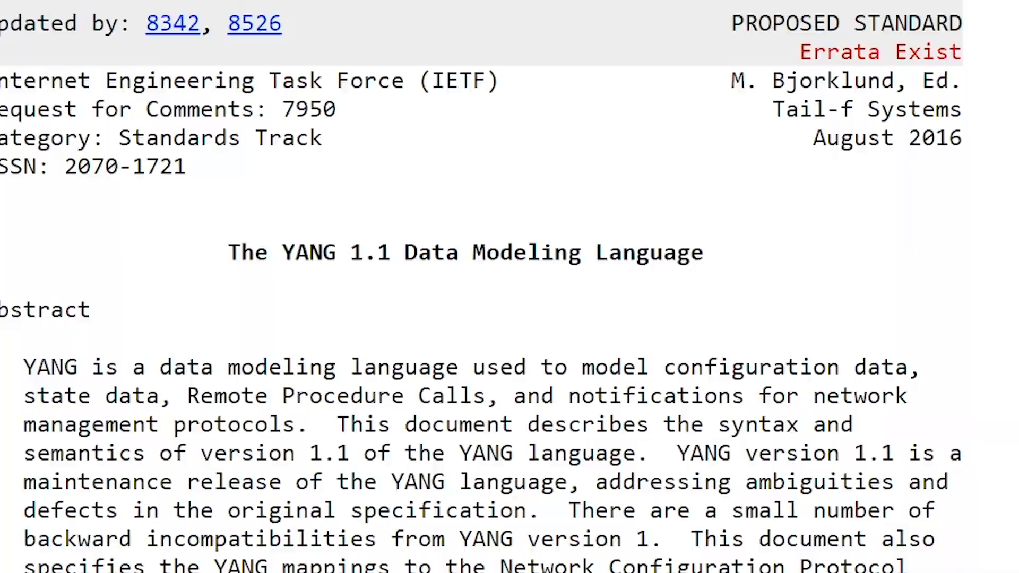
Point out YANG version 1.1 and RFC 7950 in the specification abstract.
double_click(309, 253)
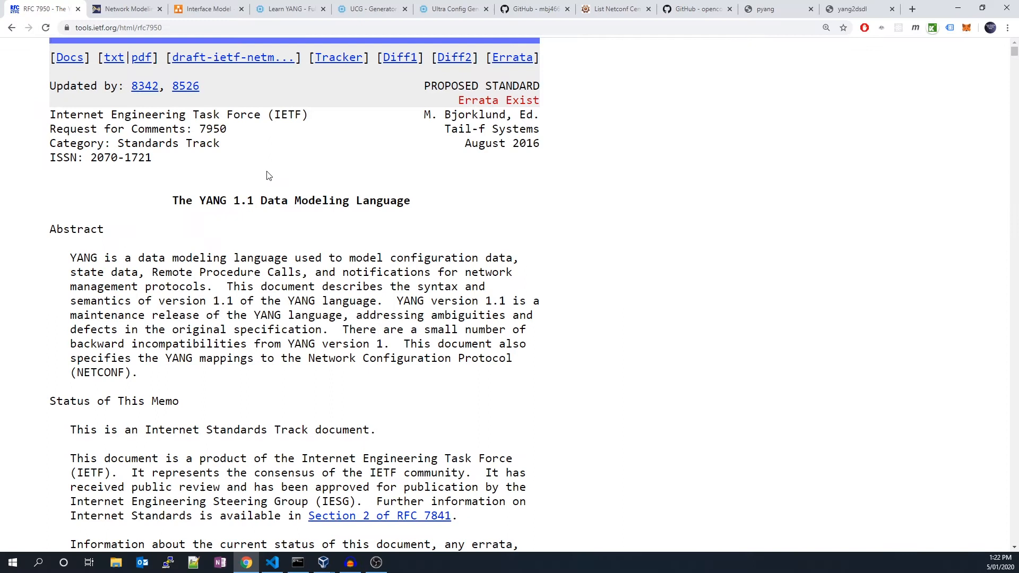
mouse_move(261, 170)
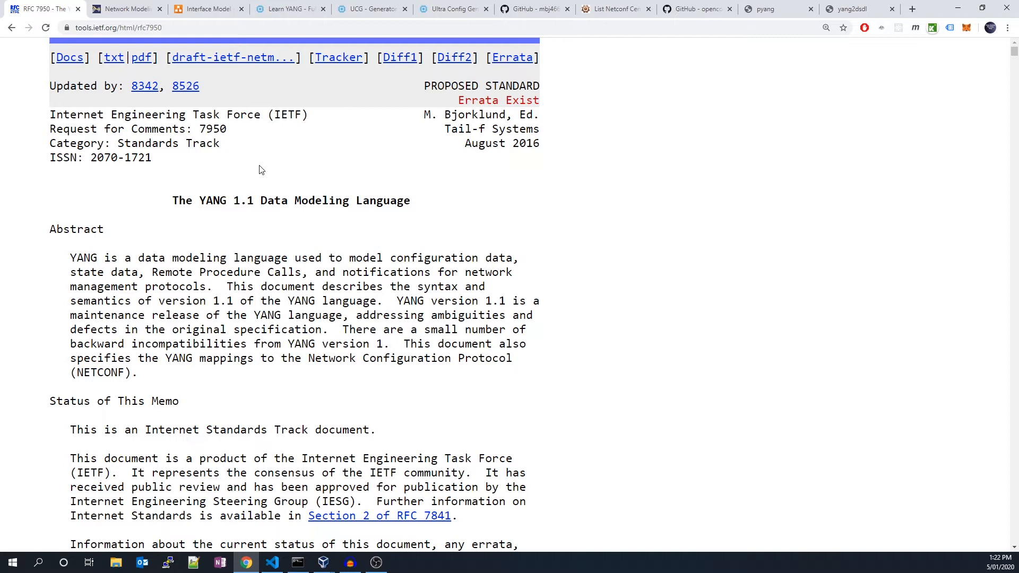
click(125, 9)
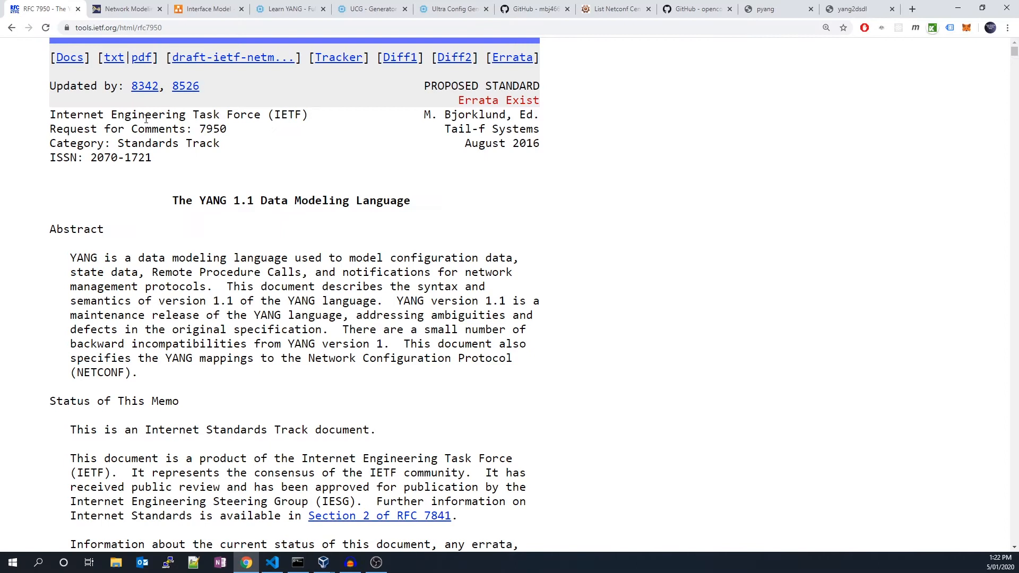
double_click(181, 300)
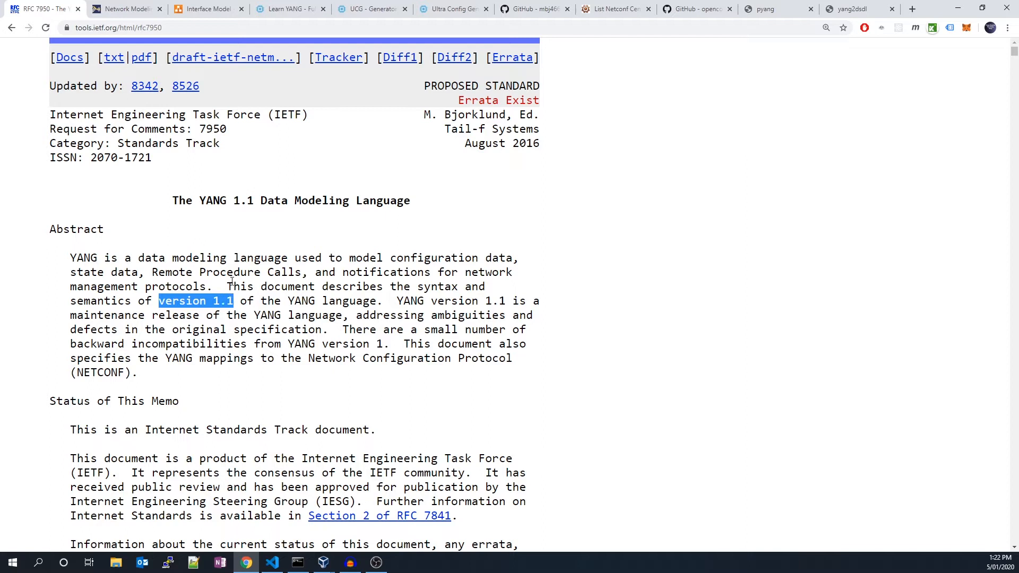
double_click(210, 129)
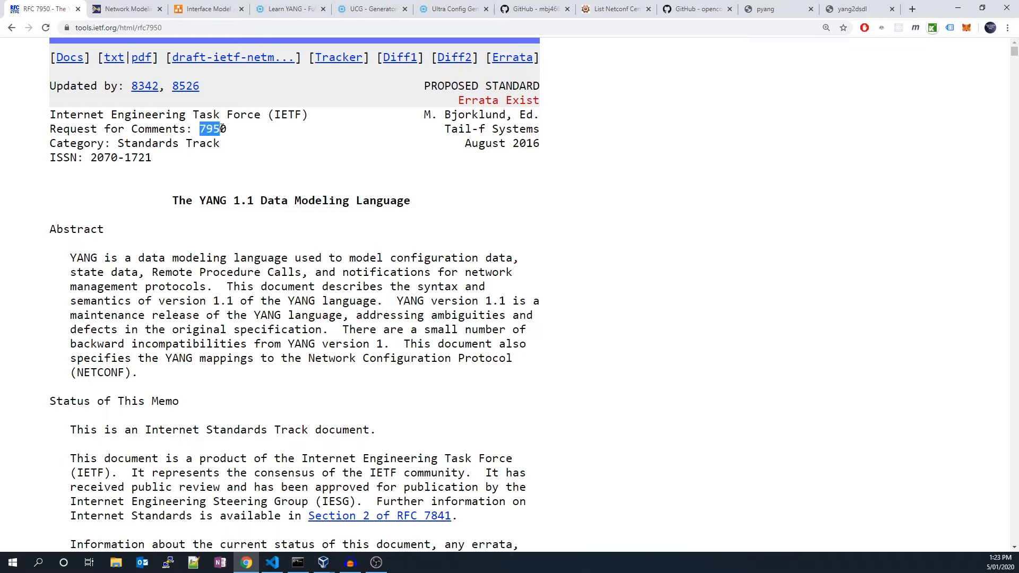
click(611, 215)
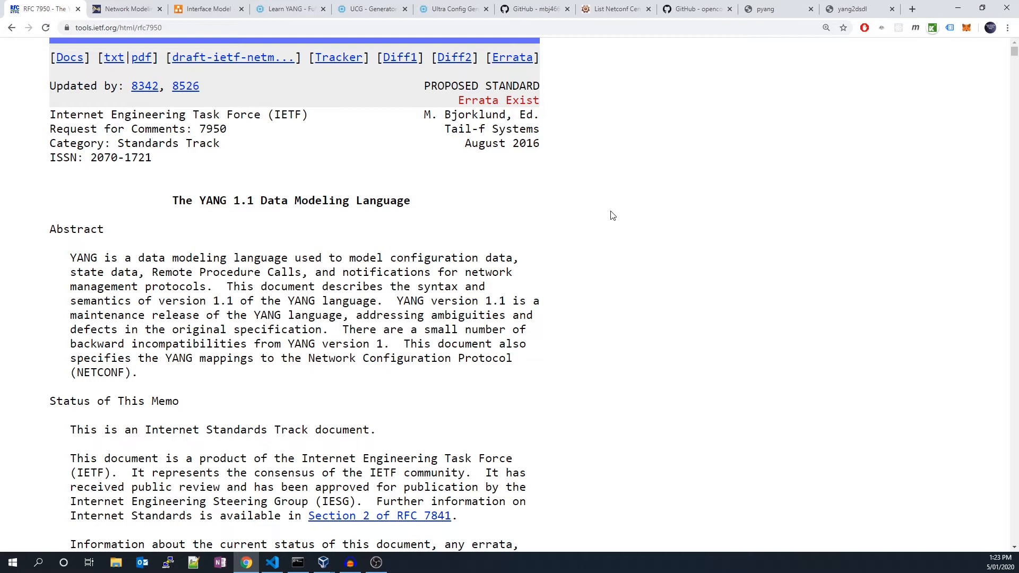
mouse_move(476, 185)
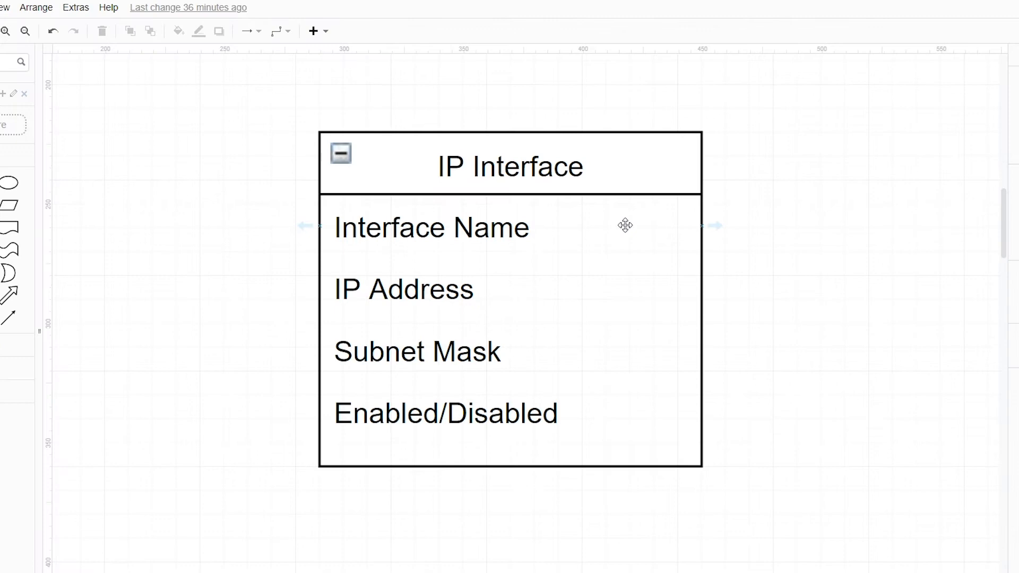
Point out the Interface Name and Enabled/Disabled attributes, then focus the server shell in ~/yang.
click(430, 227)
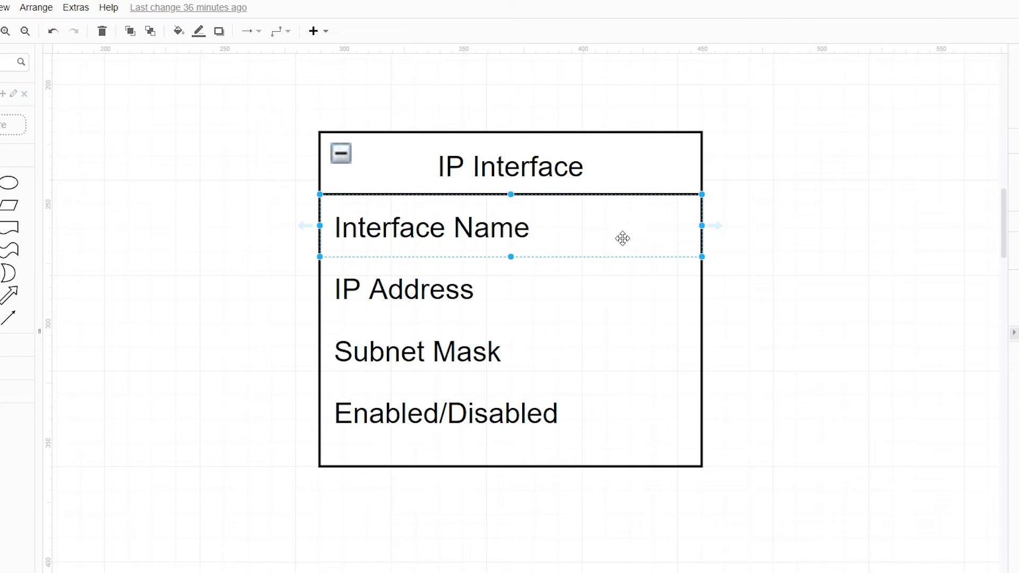
click(446, 413)
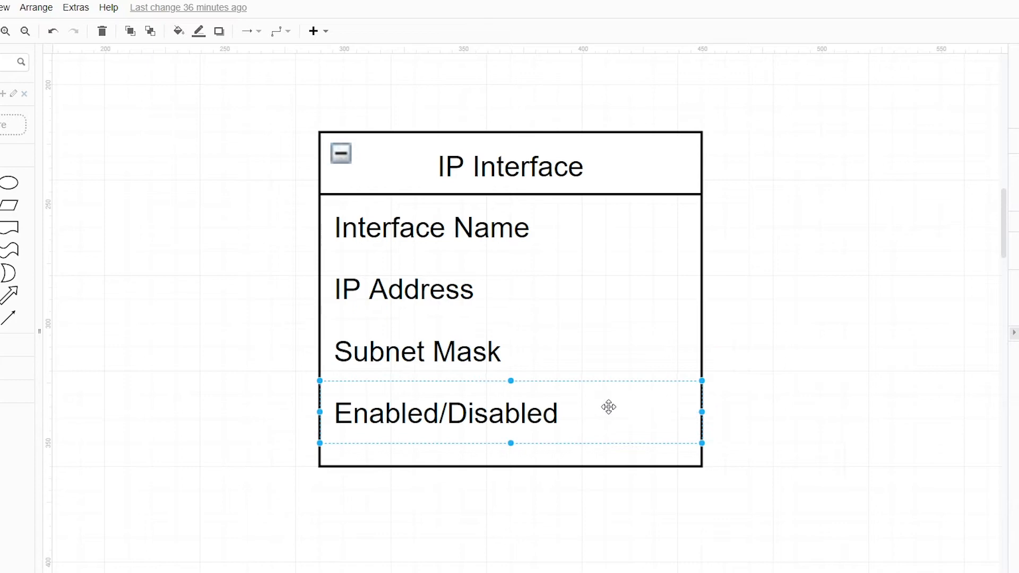
click(829, 144)
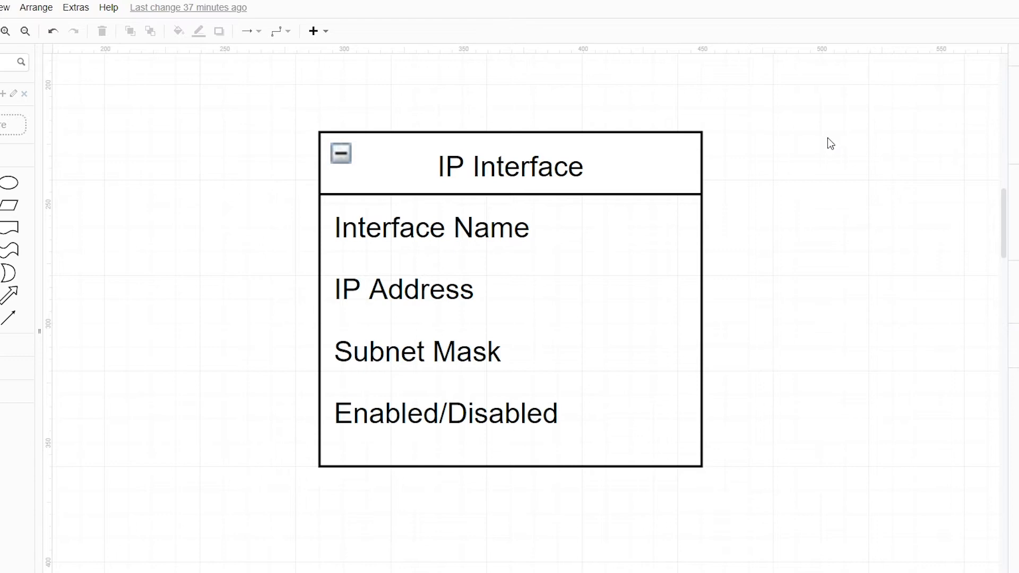
mouse_move(828, 140)
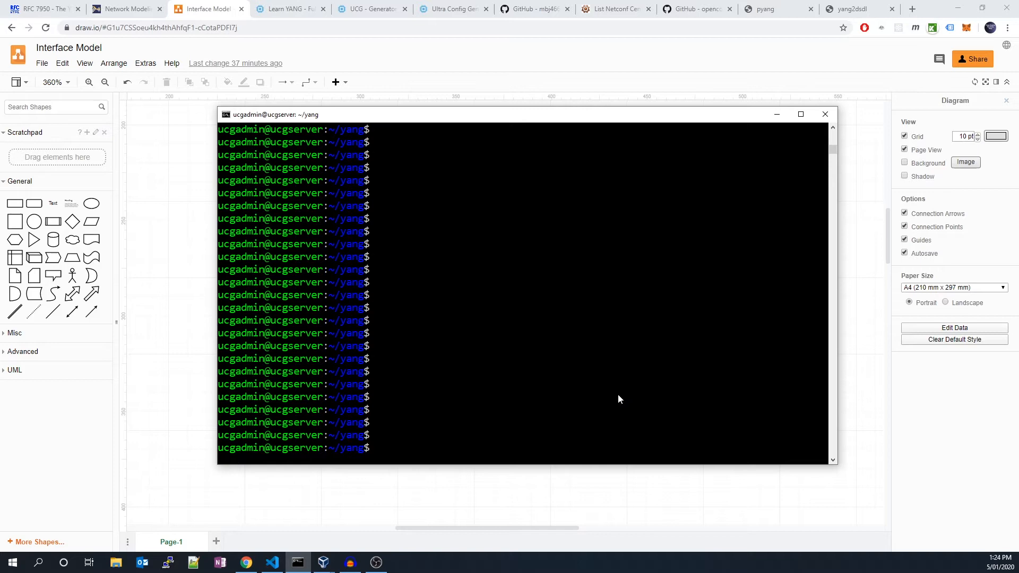
click(533, 9)
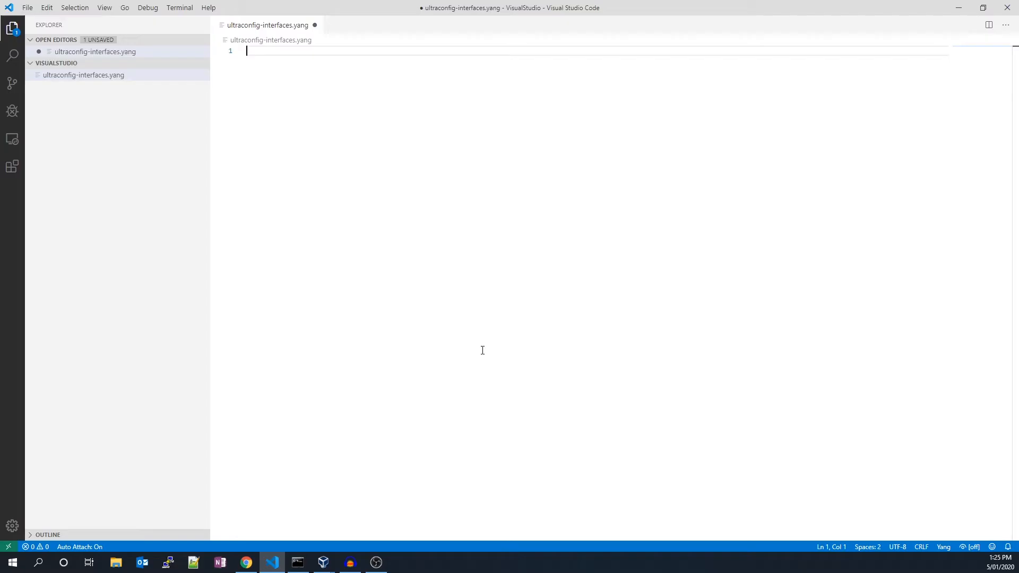
mouse_move(259, 99)
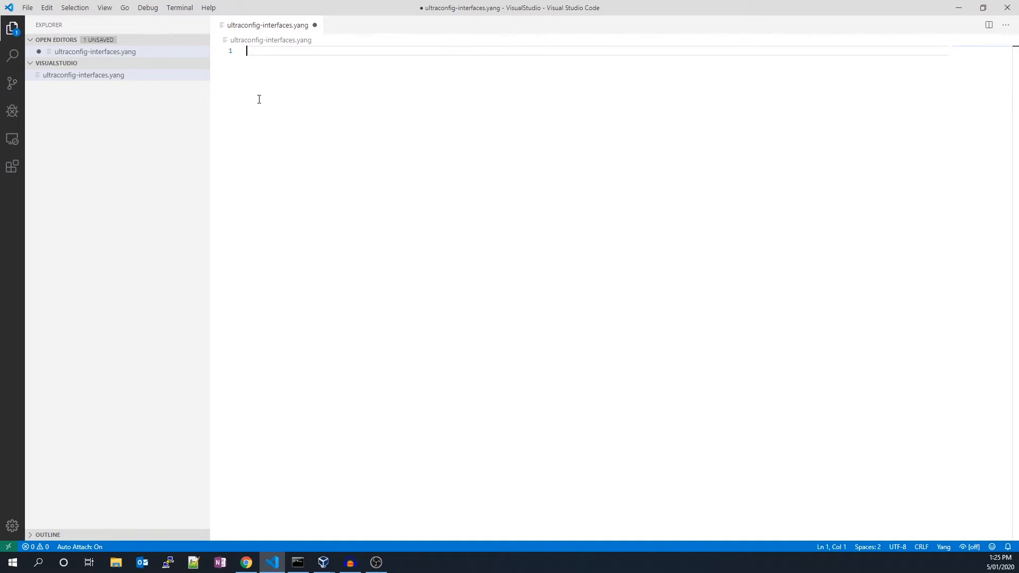
Save the ultraconfig-interfaces.yang module header in the editor.
key(ctrl+s)
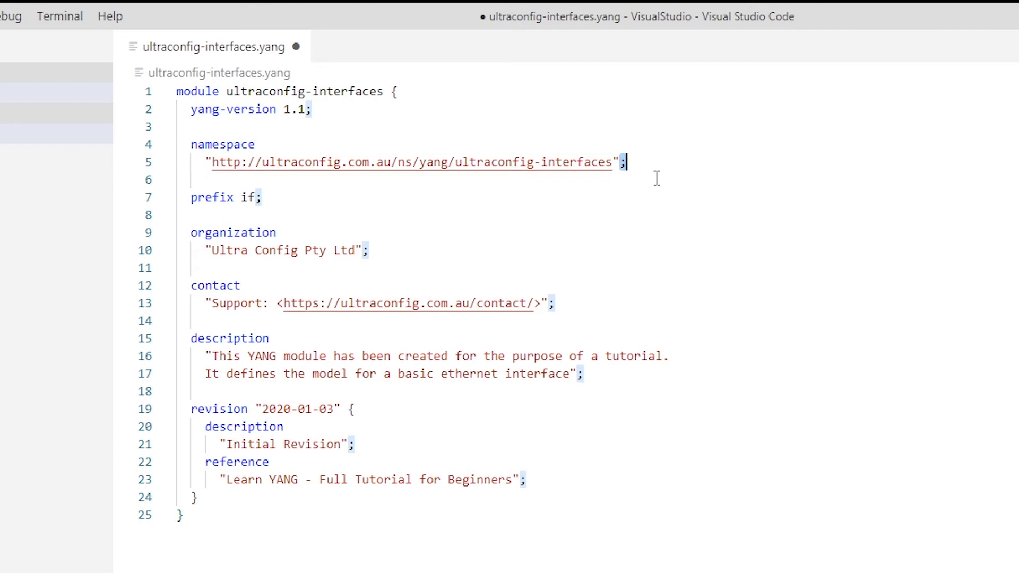
mouse_move(734, 196)
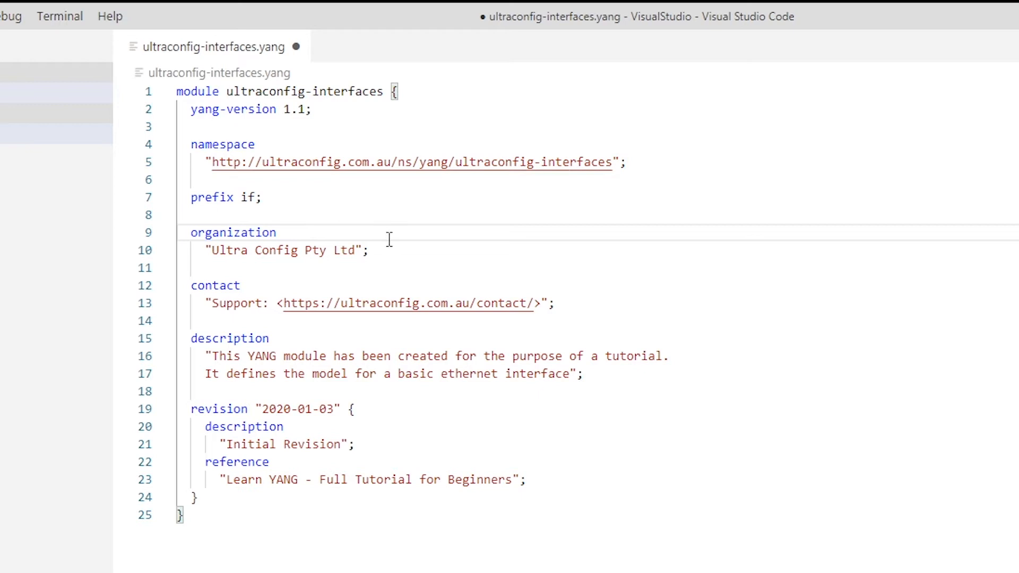
Review the organization, yang-version, namespace and prefix statements of the header.
click(280, 233)
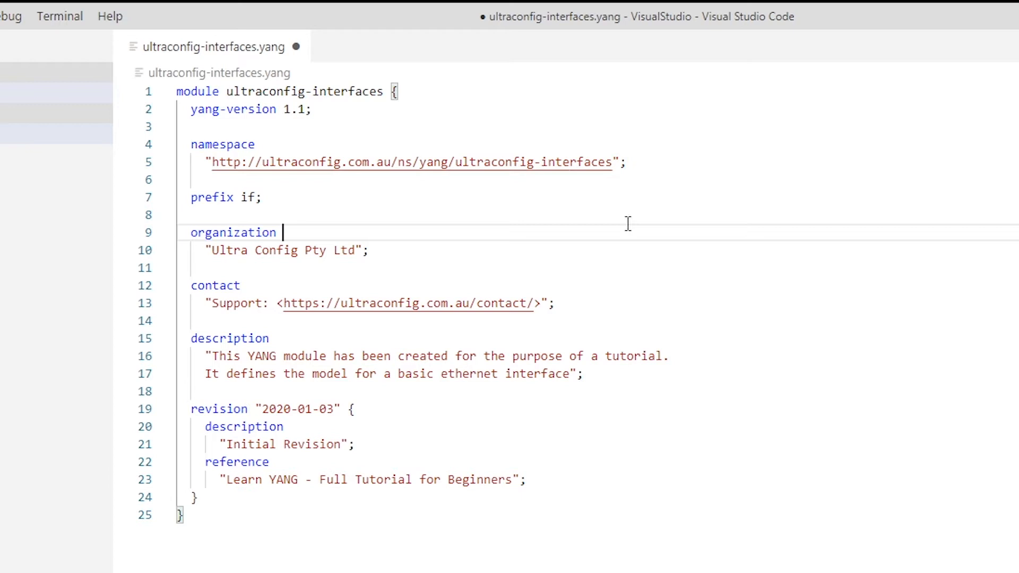
double_click(251, 108)
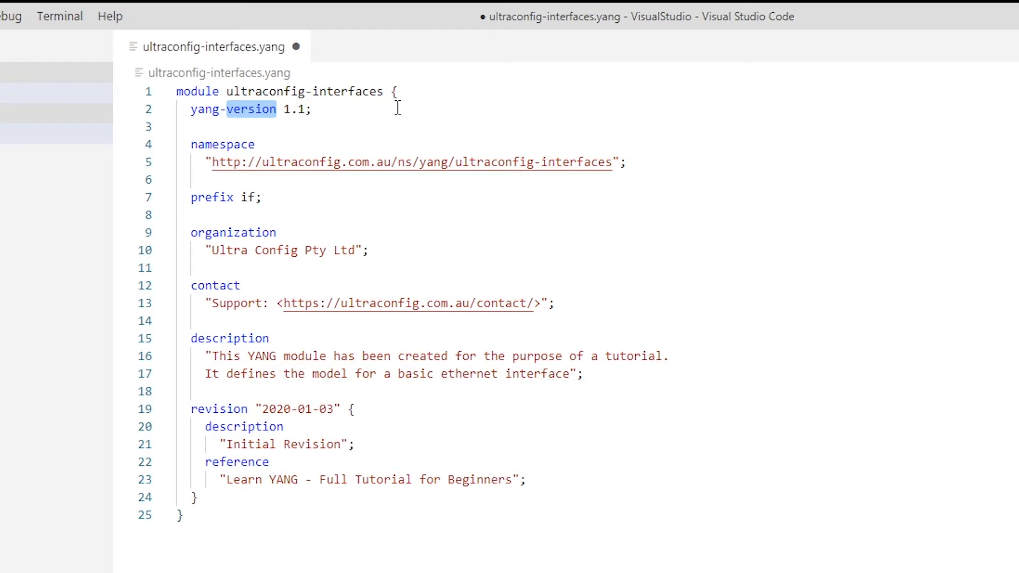
double_click(223, 143)
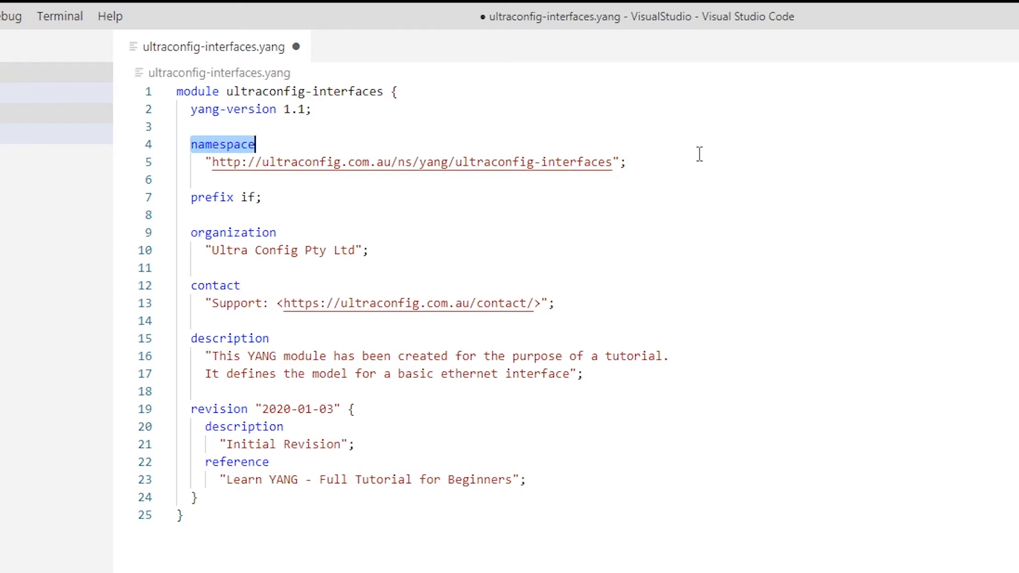
mouse_move(201, 216)
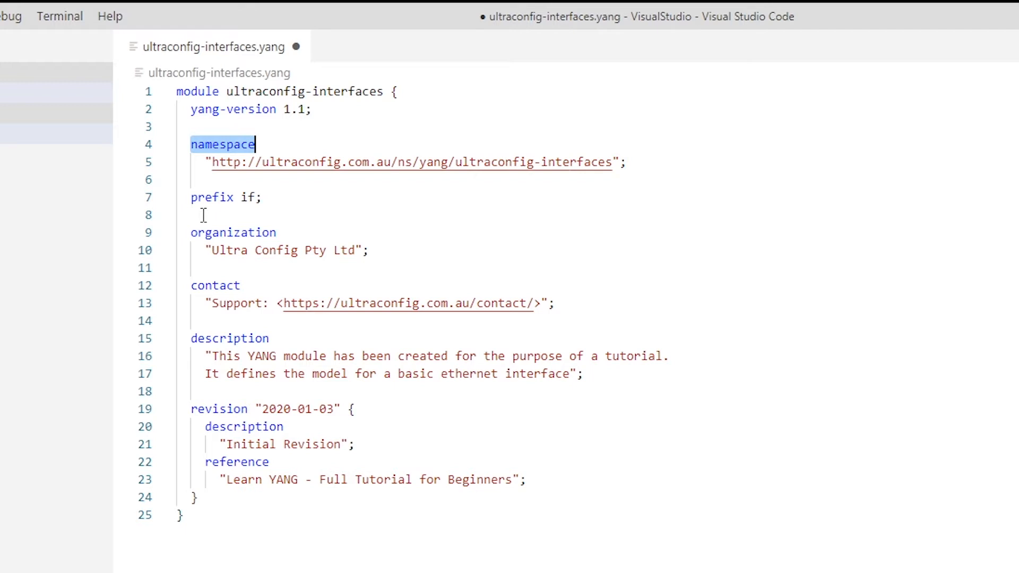
mouse_move(173, 223)
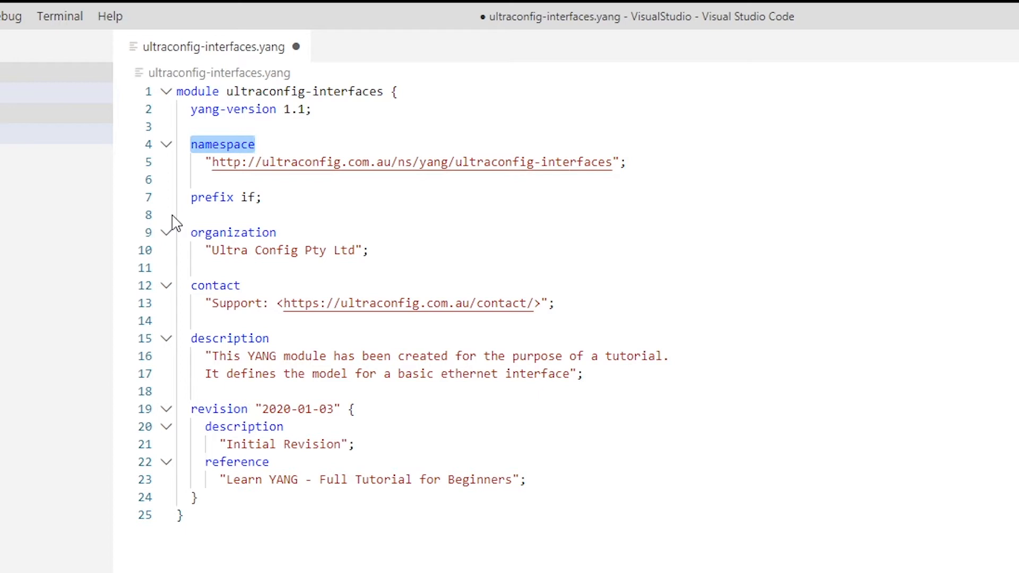
click(255, 143)
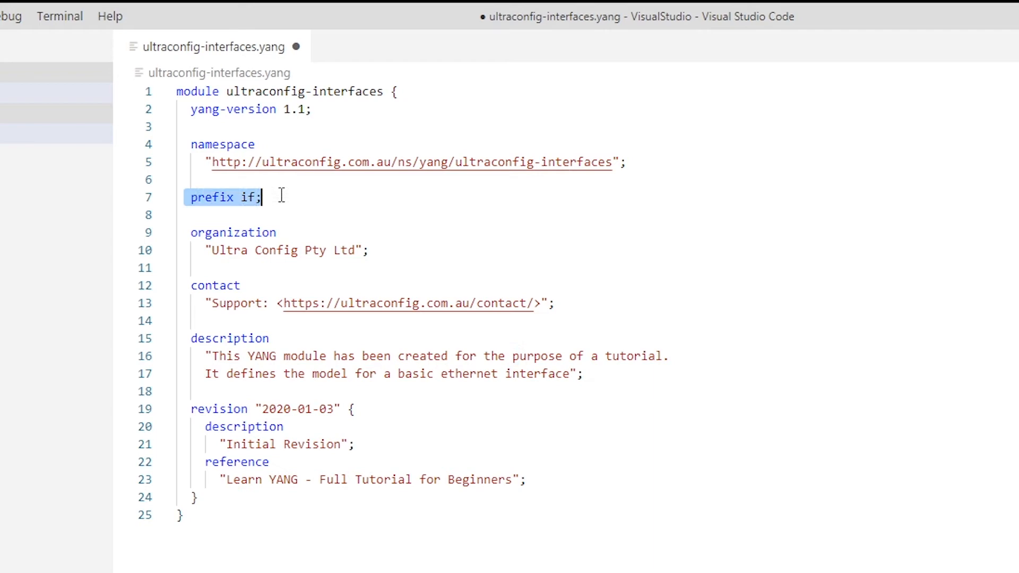
mouse_move(345, 197)
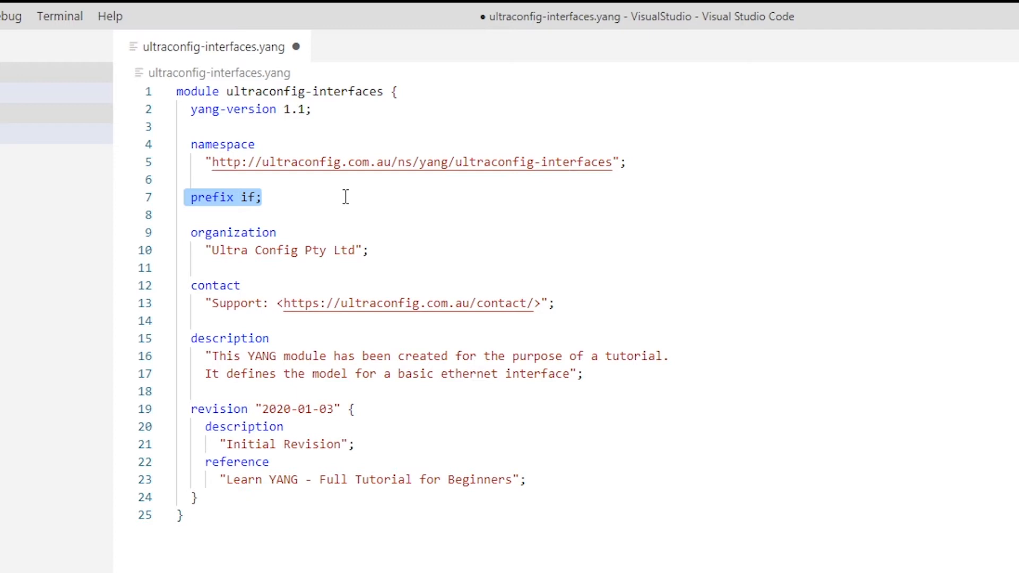
Review the prefix and contact statements, then save the module with room for new statements.
click(262, 198)
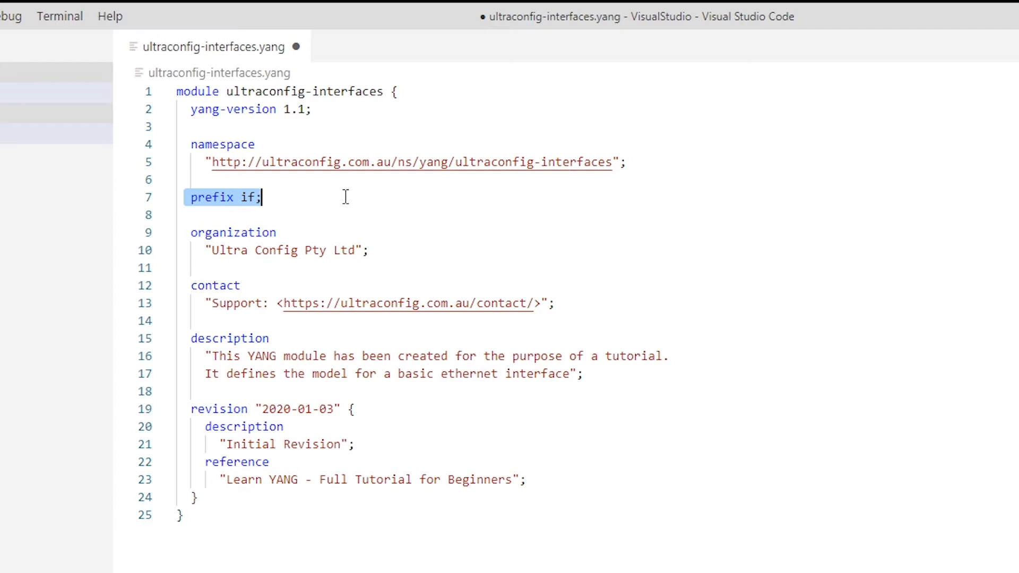
double_click(232, 232)
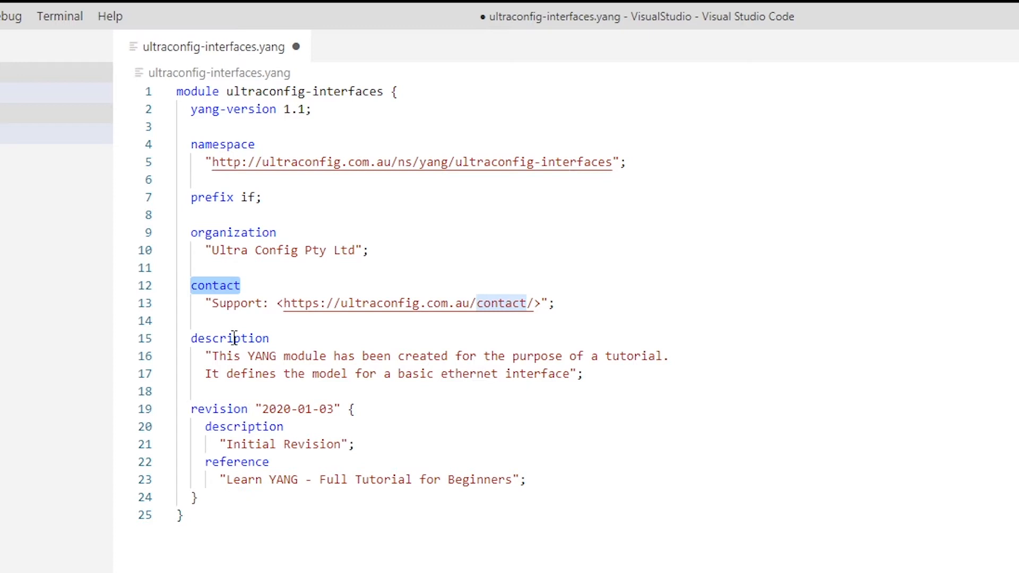
double_click(229, 338)
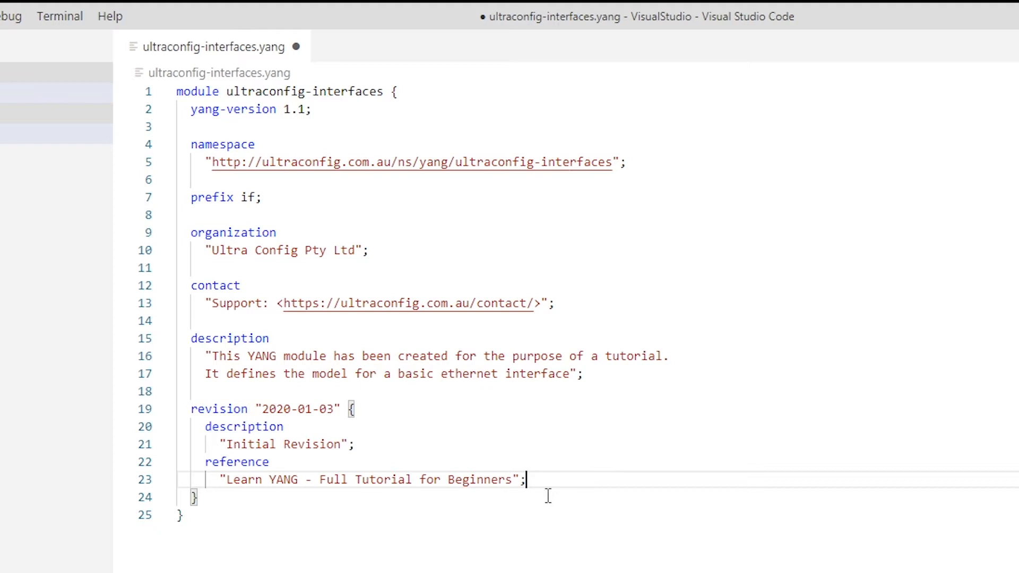
key(ctrl+s)
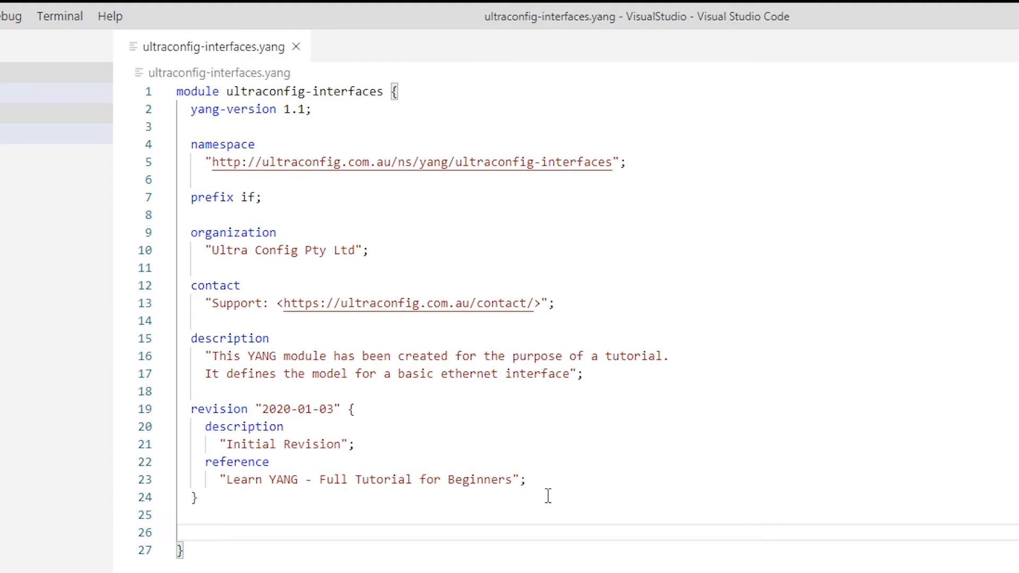
Select the dotted-quad typedef code block on the Ultra Config blog for copying.
click(191, 532)
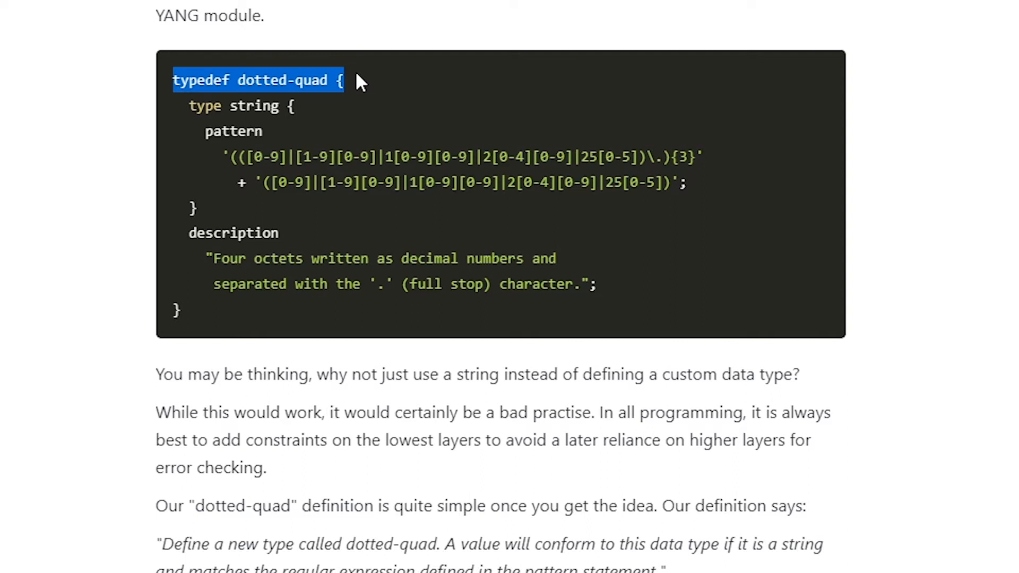
drag(344, 79, 178, 311)
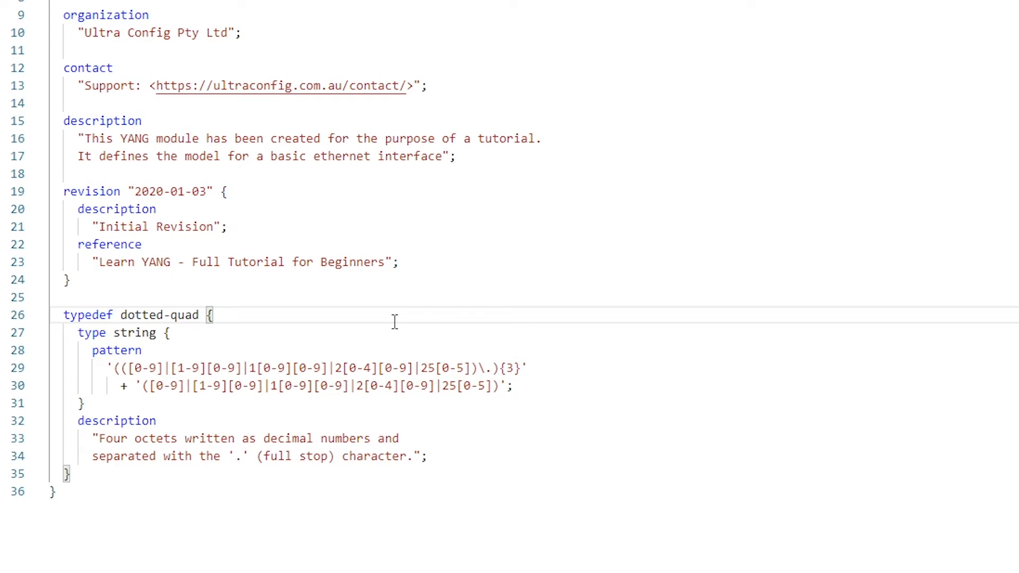
Review the pasted typedef block opening and its pattern expression before adding the container.
click(209, 315)
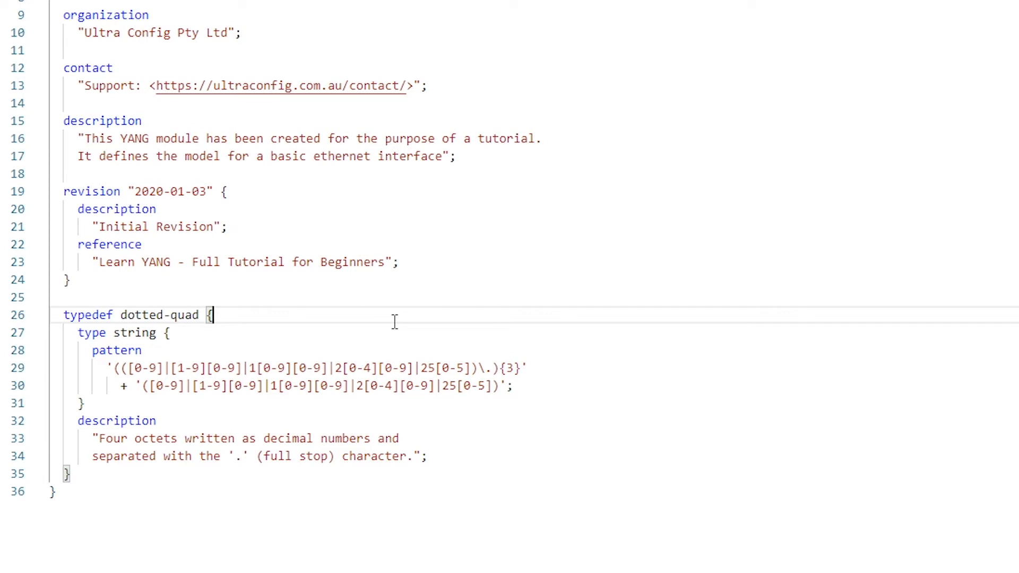
double_click(129, 315)
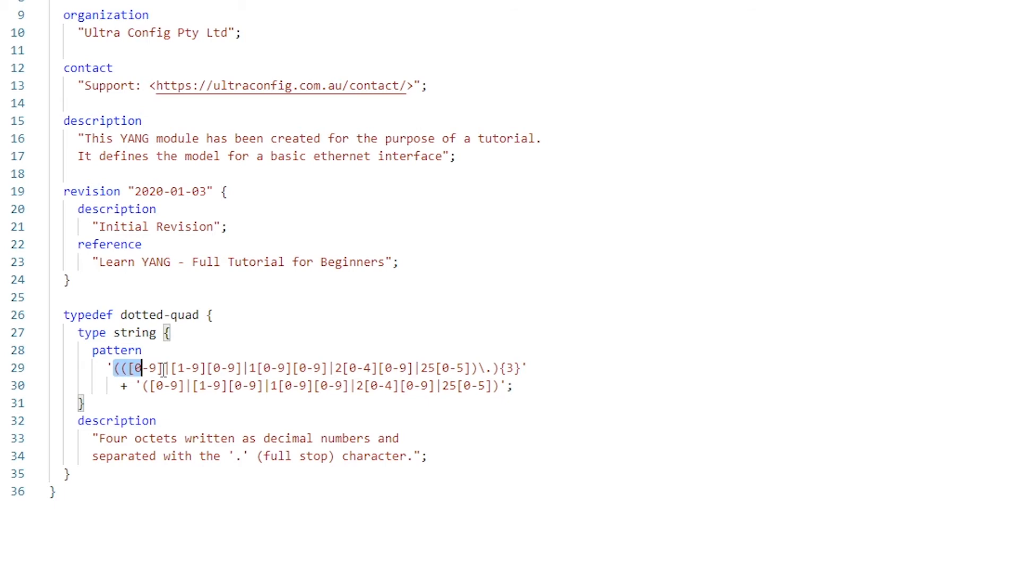
click(425, 332)
text(container interfaces {)
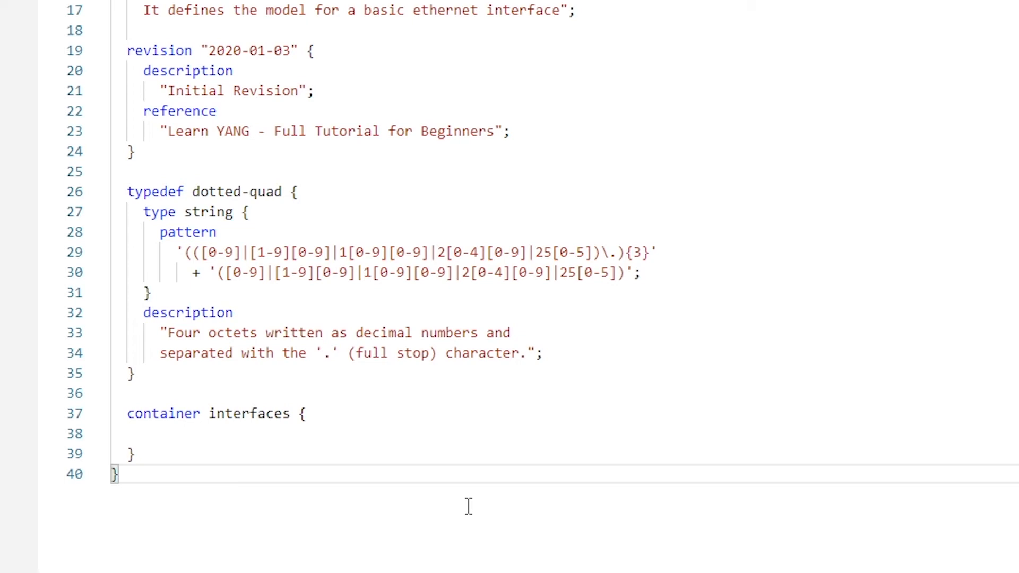
Paste the interface list into the interfaces container and tidy its indentation.
scroll(down, 3)
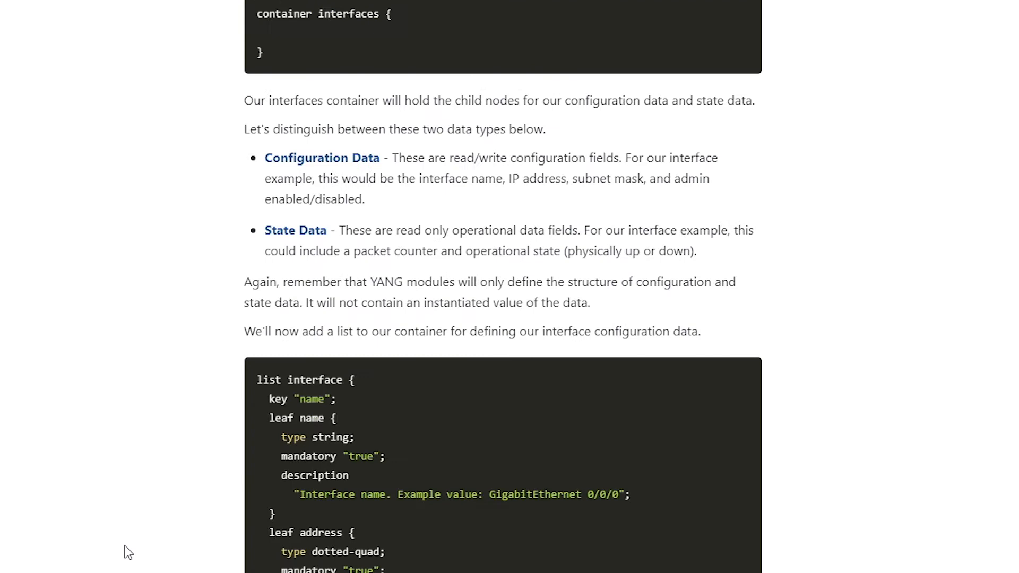
click(272, 563)
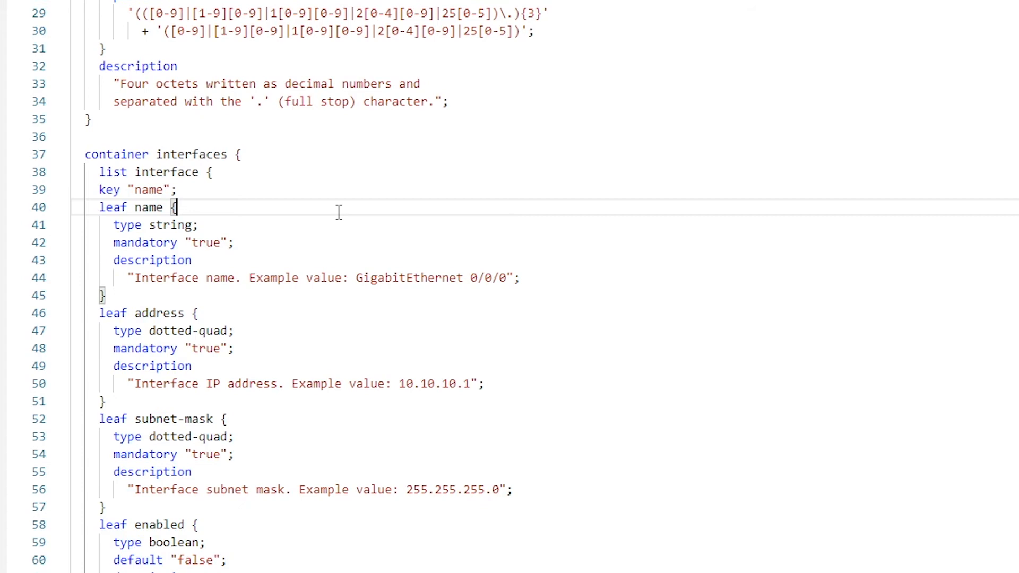
scroll(down, 3)
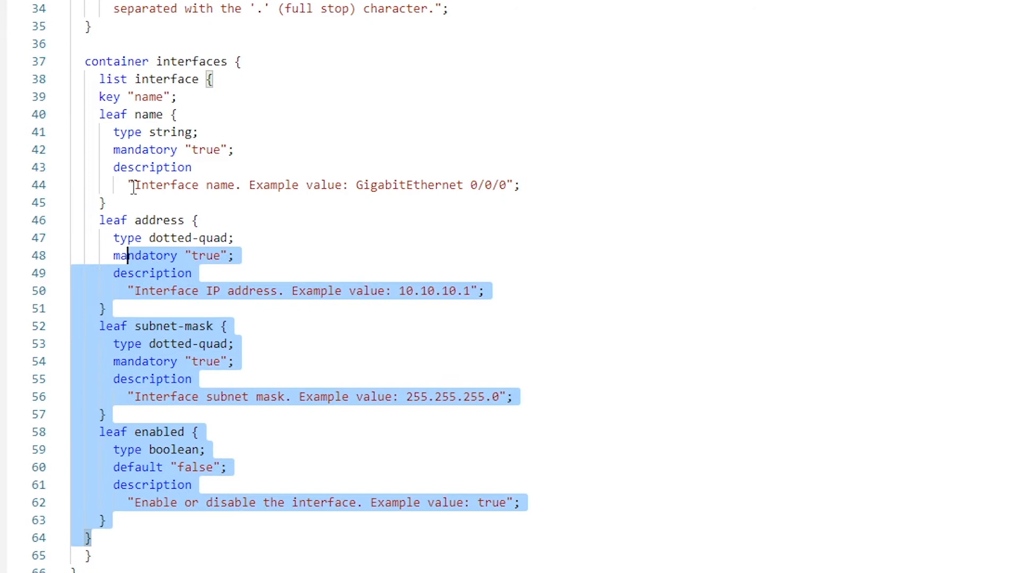
click(359, 457)
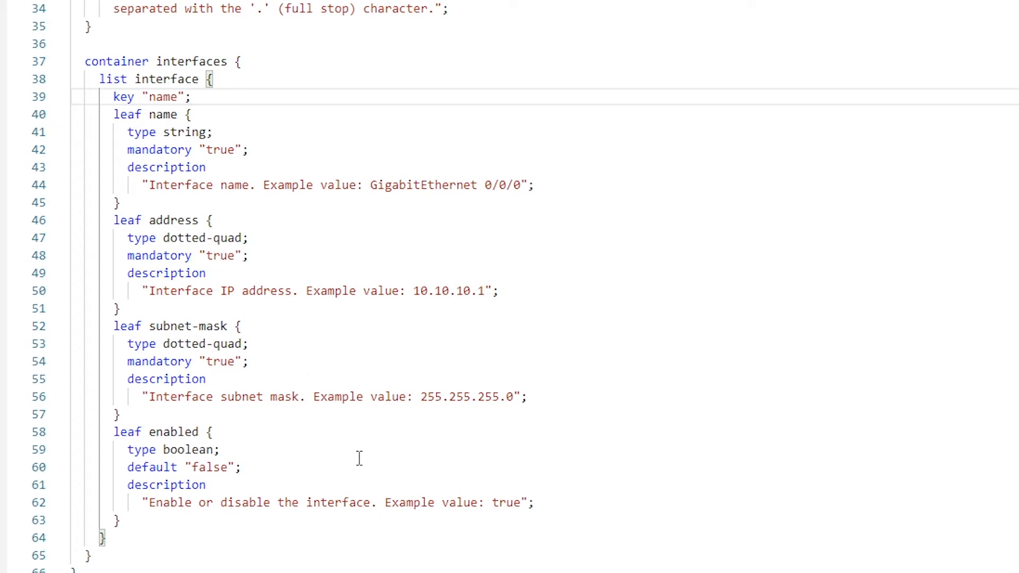
Check the enabled leaf's default statement and start a new line after the interface list.
double_click(158, 150)
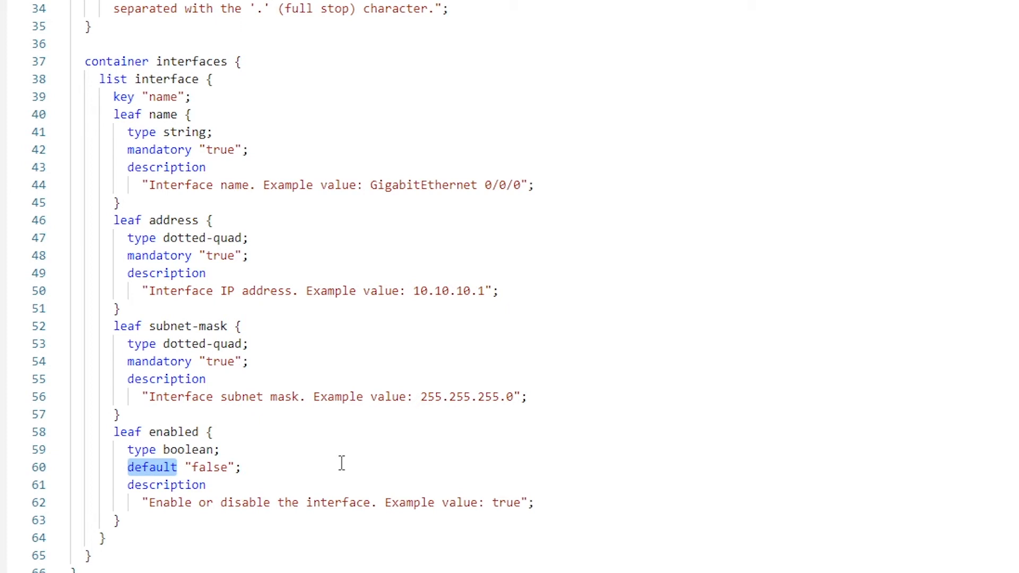
click(185, 539)
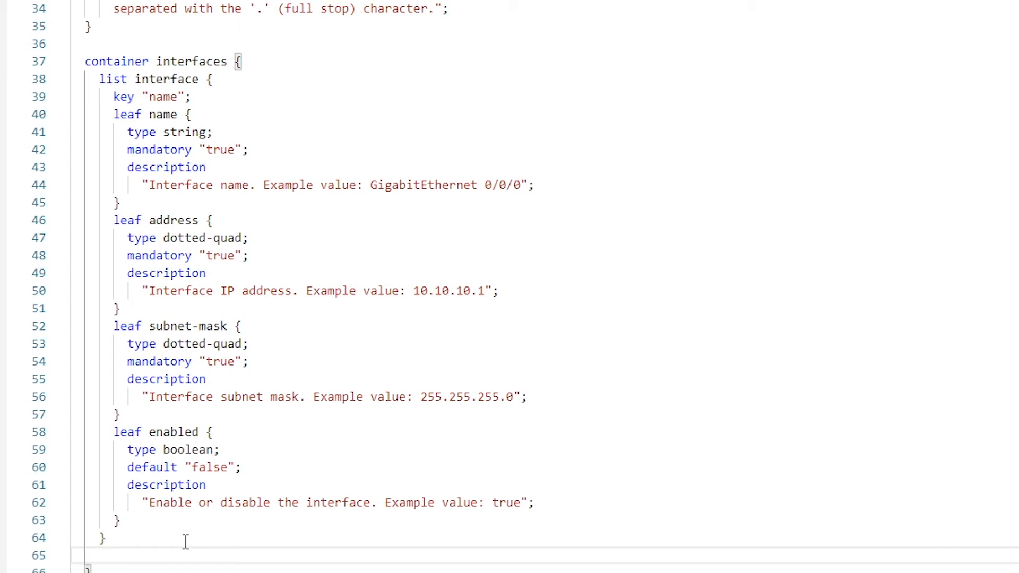
Copy the interface-state list from the blog and paste it after the interface list.
double_click(183, 344)
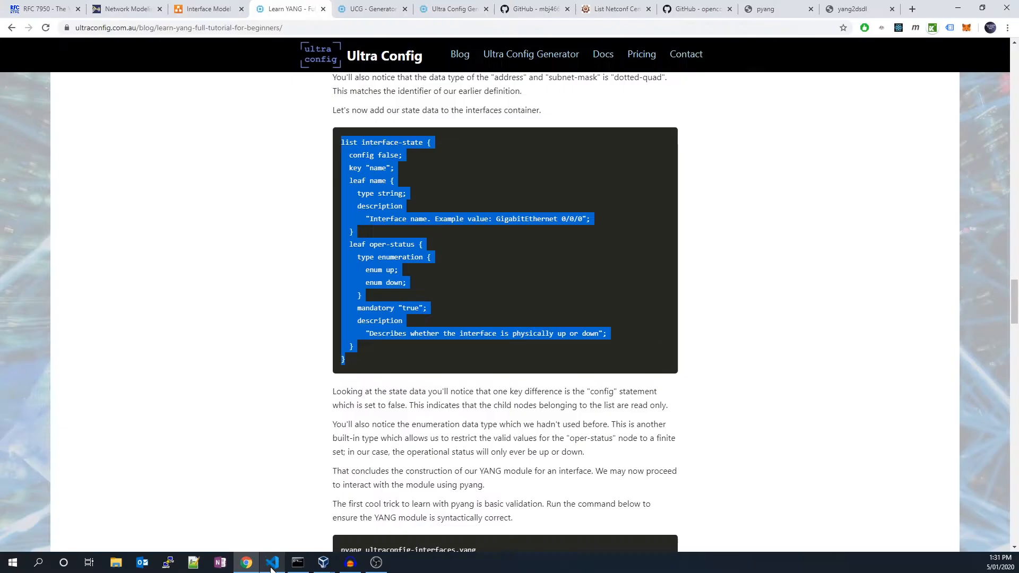
click(272, 563)
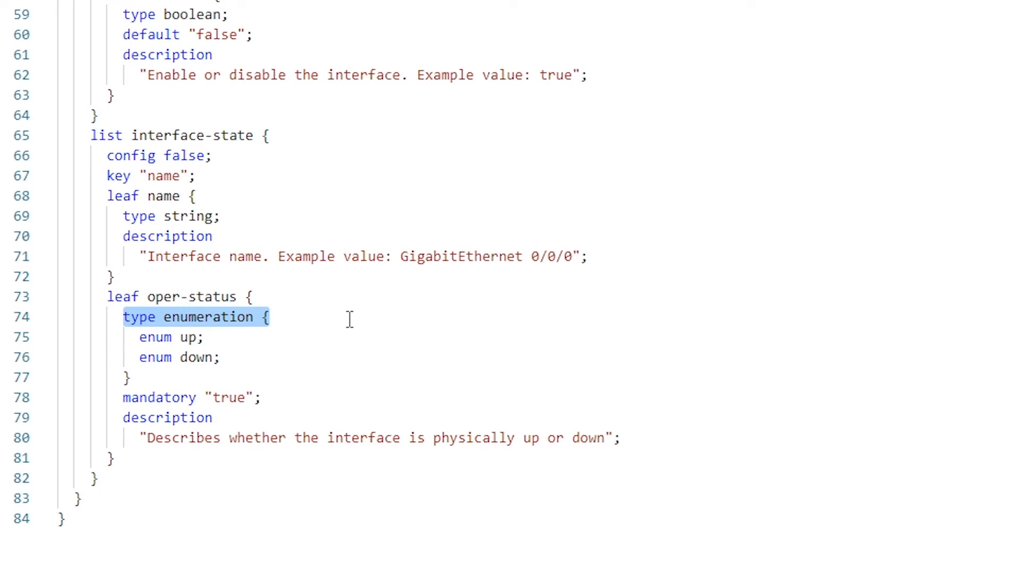
mouse_move(257, 353)
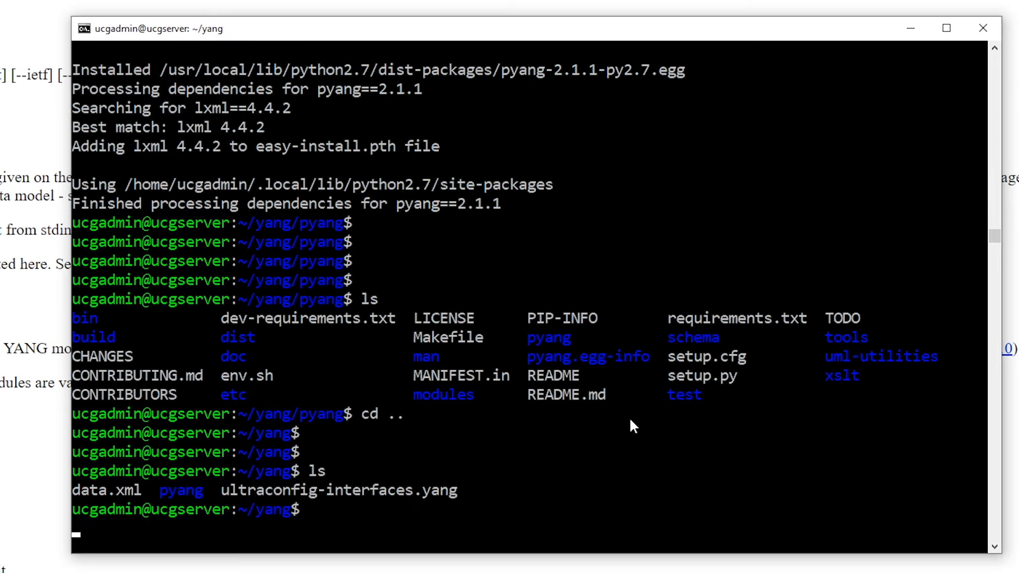
Run pyang on ultraconfig-interfaces.yang with no errors, then start reopening it in nano.
text(pyang ultraconfig-interfaces.yang)
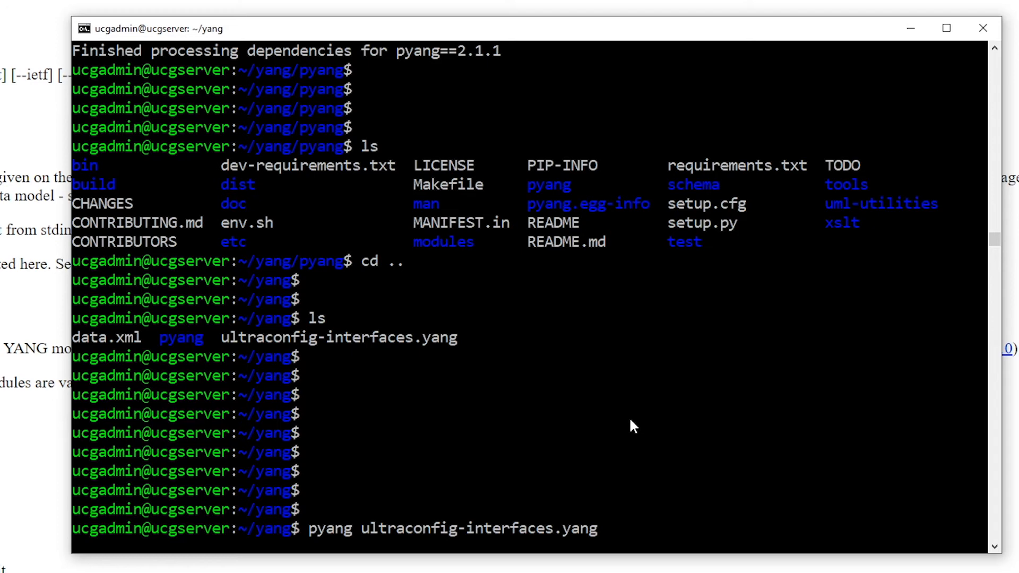
key(Return)
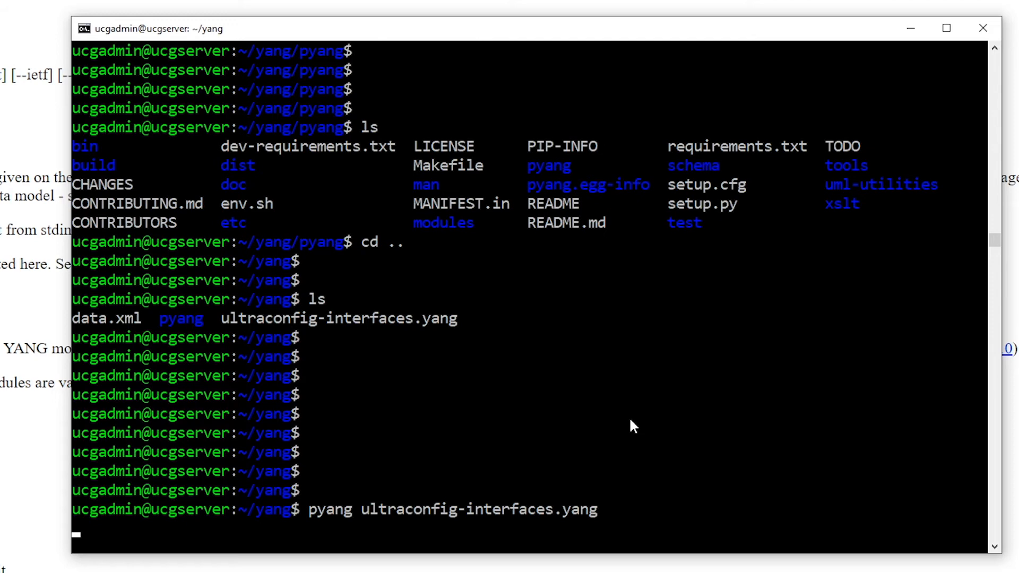
text(na)
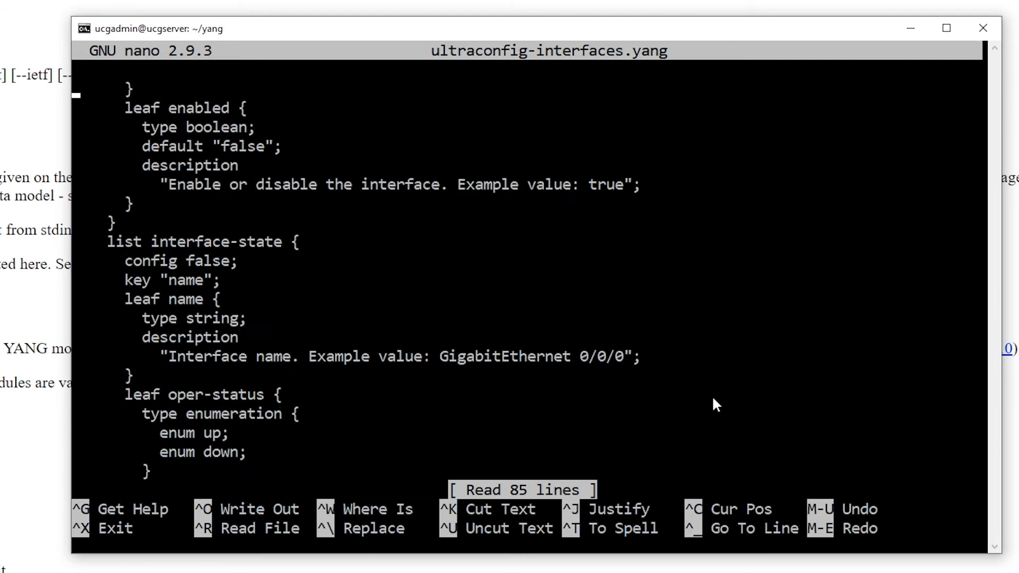
In nano, misspell enumeration as inumeration for oper-status and save the file.
scroll(down, 3)
text(pyang ultraconfig-interfaces.yang)
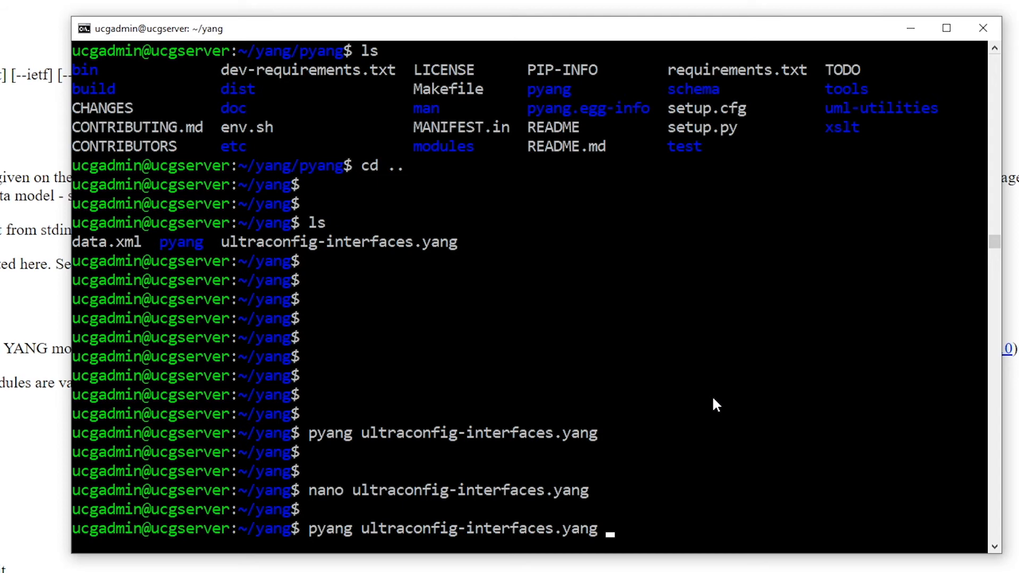
key(Return)
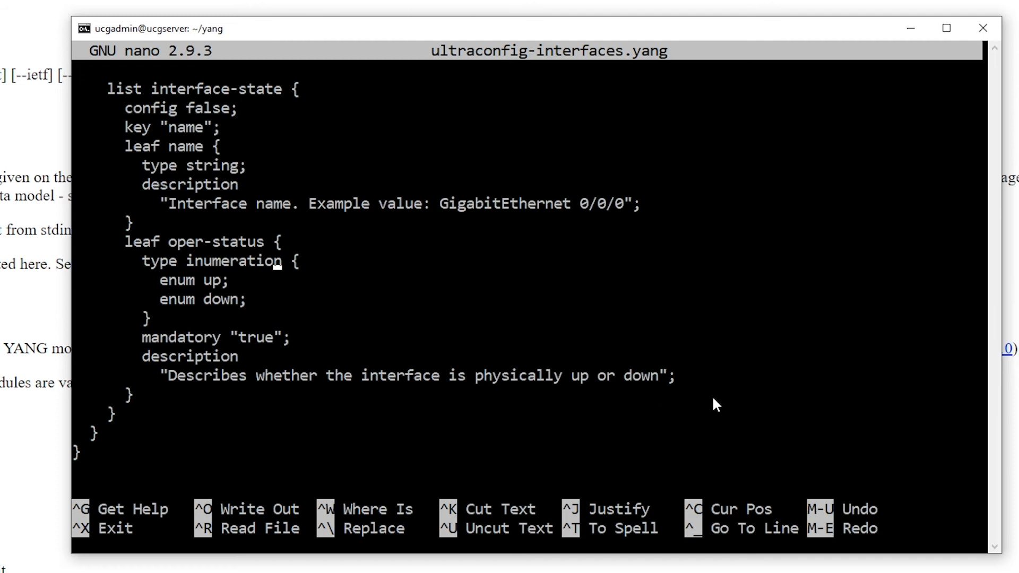
key(ctrl+x)
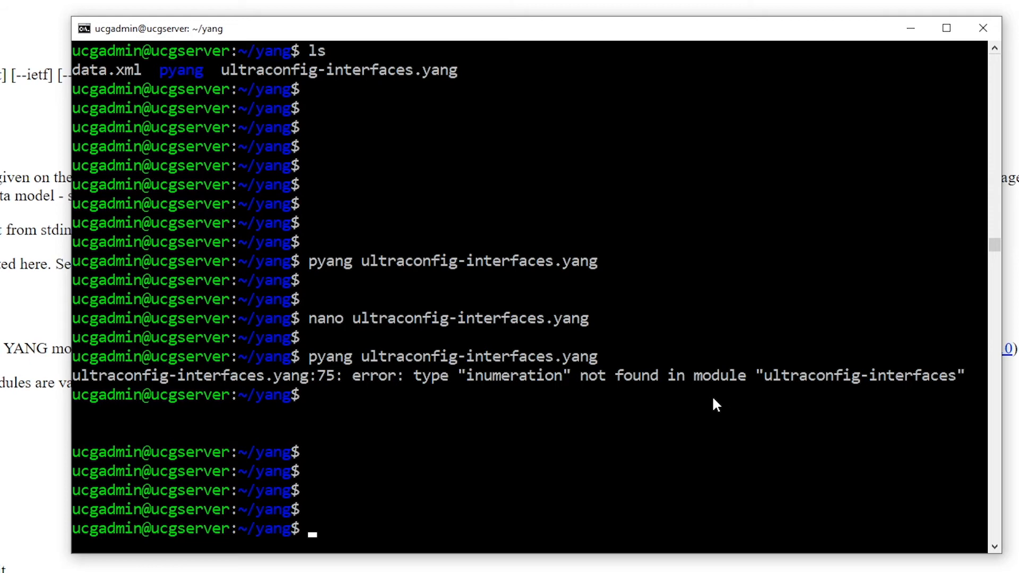
Run pyang -f tree to print the module's rw interface and ro interface-state lists.
text(pyang ultraconfig-interfaces.yang)
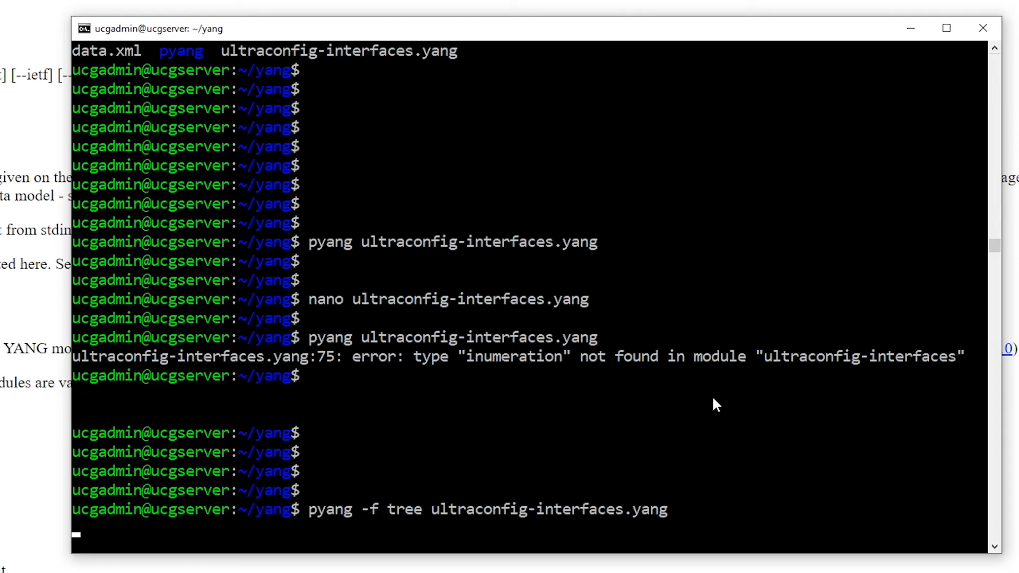
key(Return)
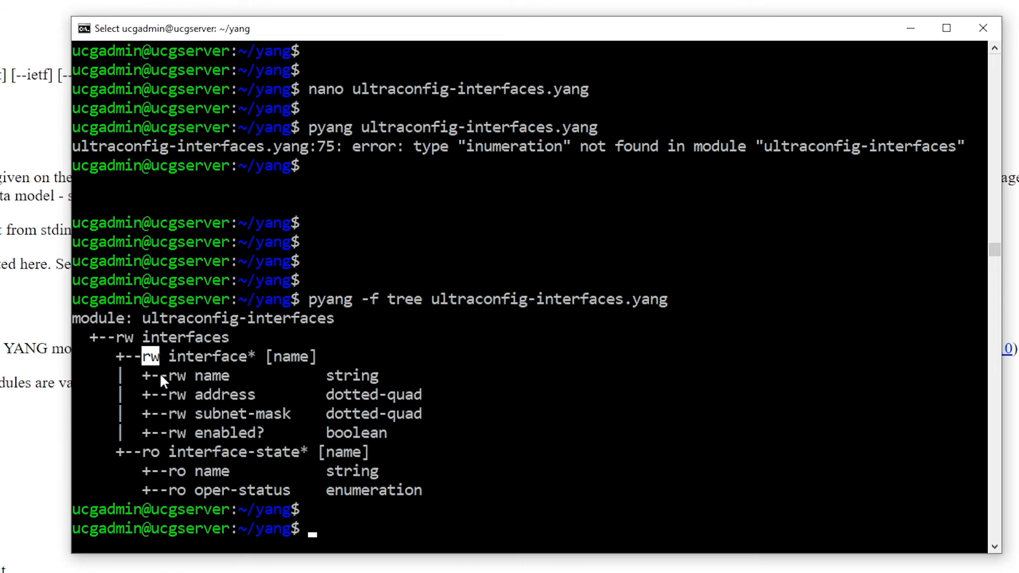
mouse_move(260, 440)
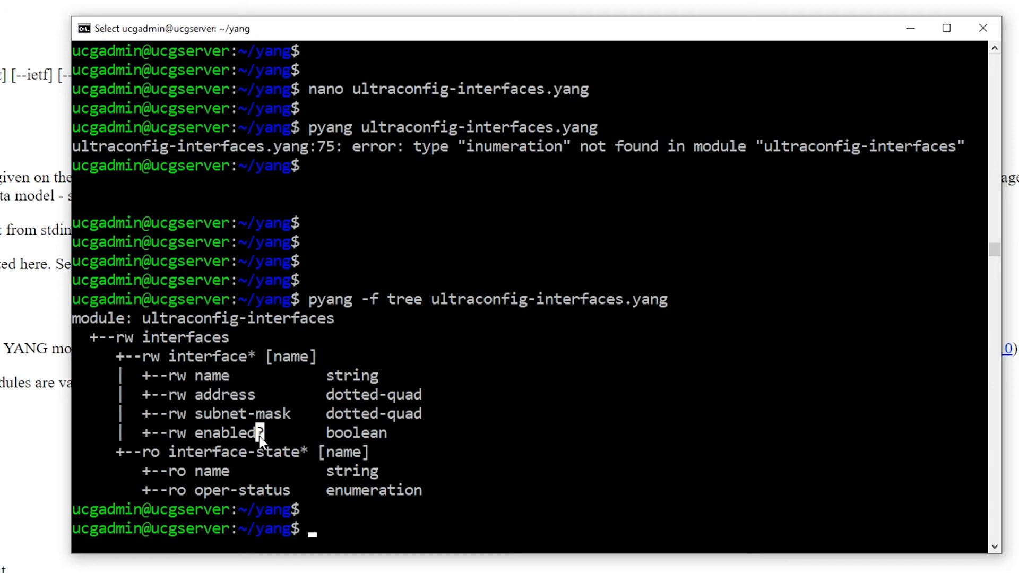
mouse_move(498, 453)
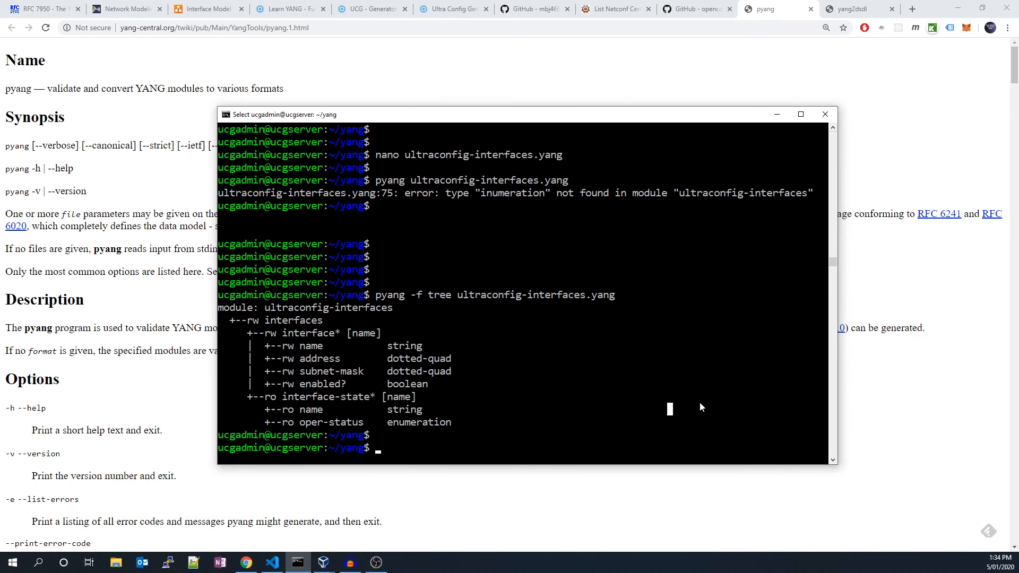
Switch to the yang2dsdl manual page describing DSDL schema translation and validation.
click(858, 9)
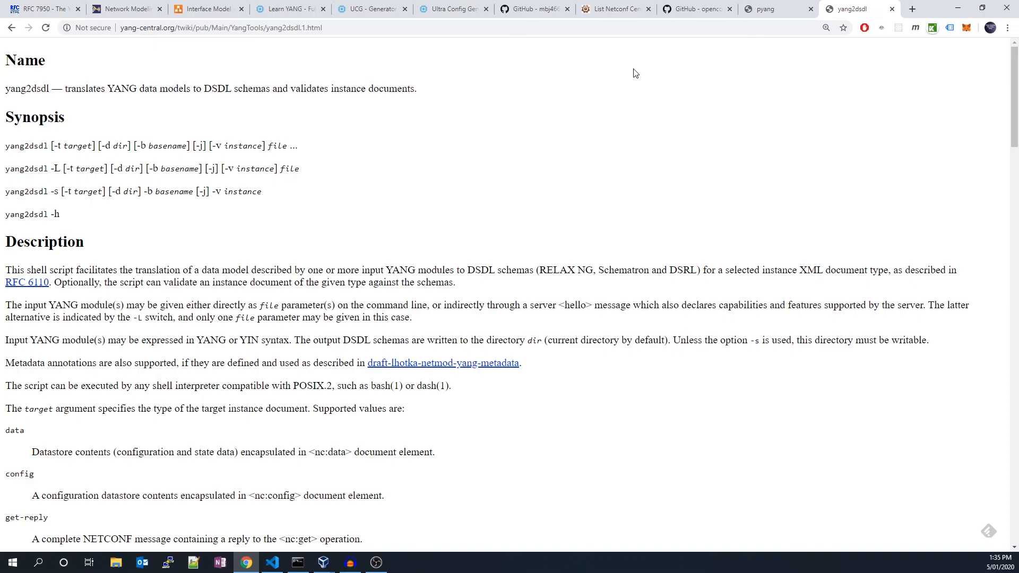
mouse_move(359, 49)
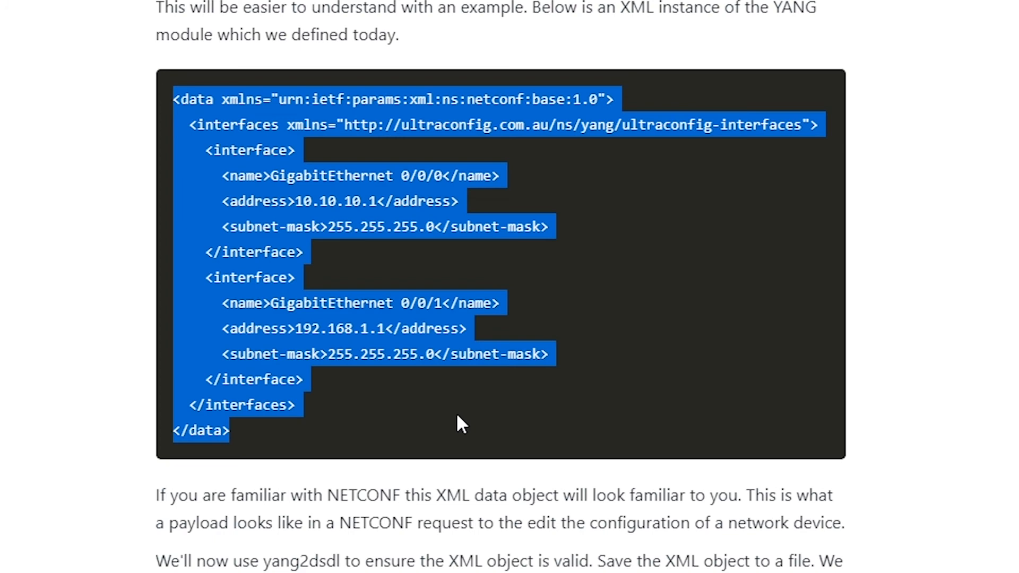
Select the tutorial's 'yang2dsdl -v data.xml ultraconfig-interfaces.yang' validation command.
double_click(257, 201)
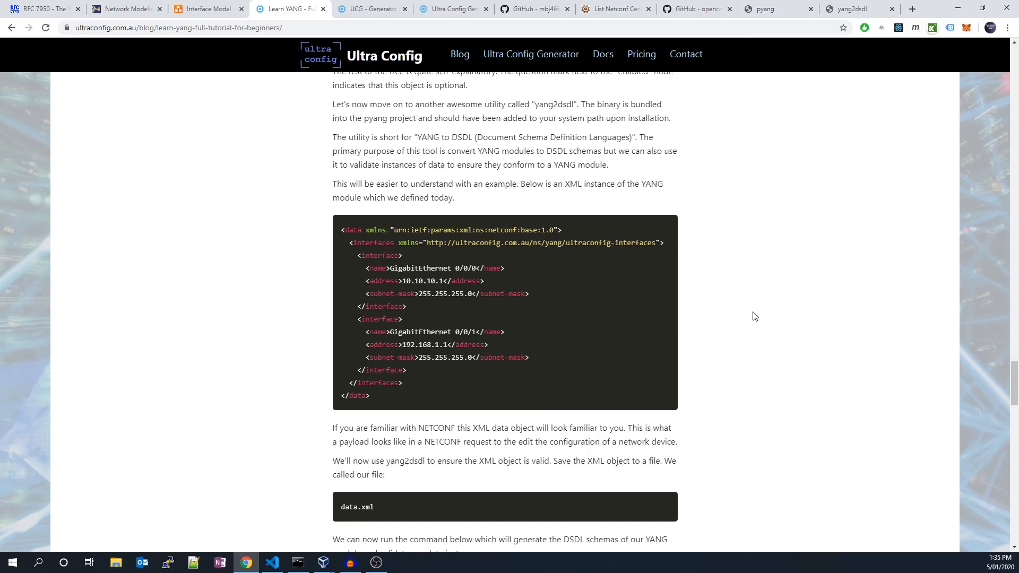
scroll(down, 3)
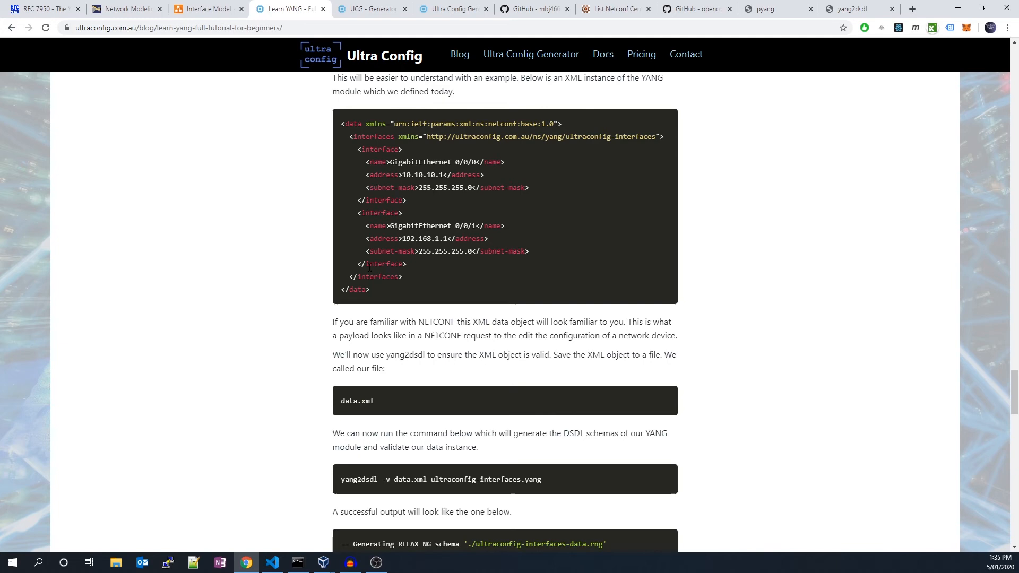
click(297, 563)
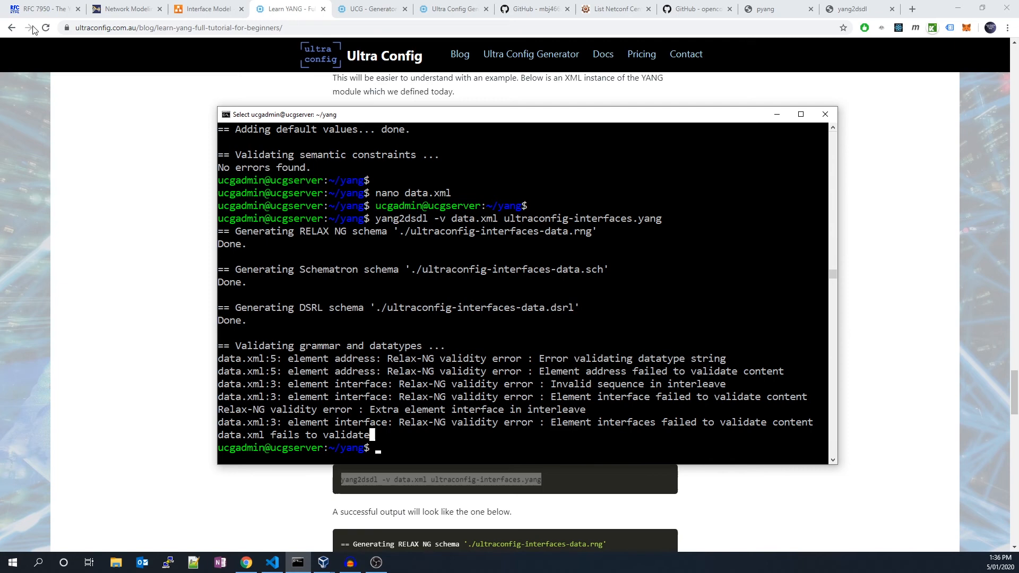
Bring up the RFC 7950 YANG 1.1 specification in Chrome.
click(43, 9)
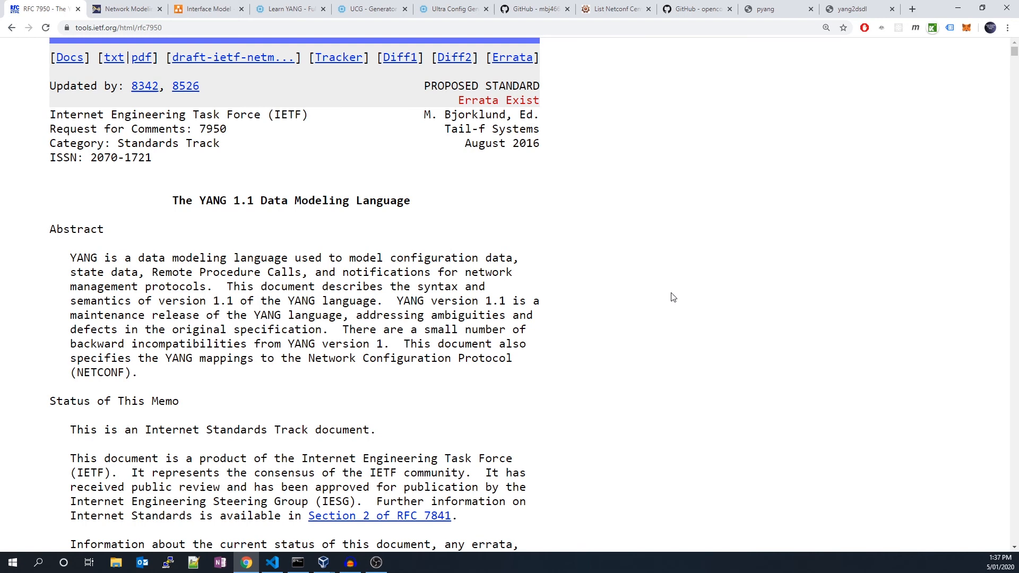
Return to the Learn YANG tutorial and reach its closing resources list.
click(289, 9)
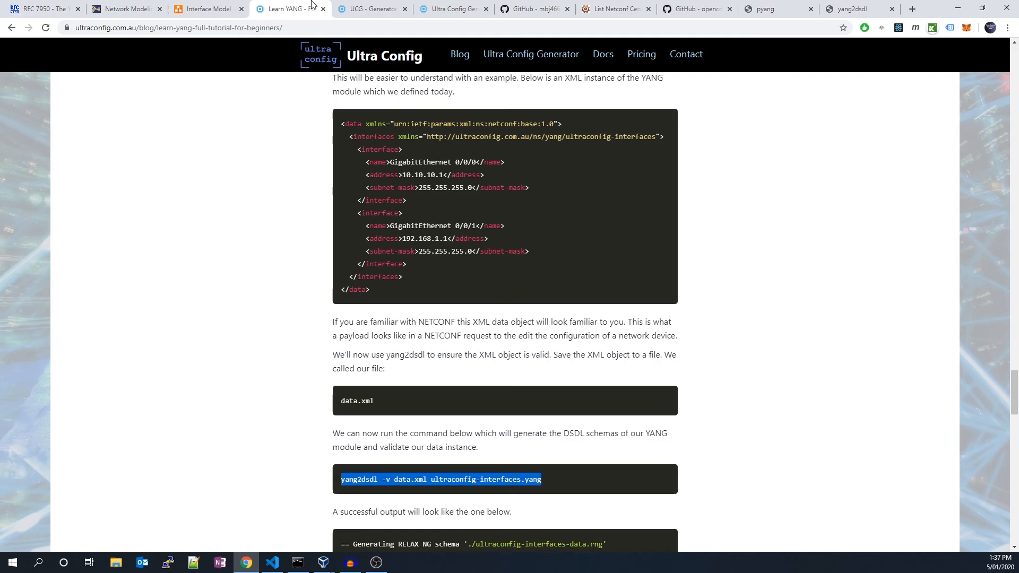
scroll(down, 3)
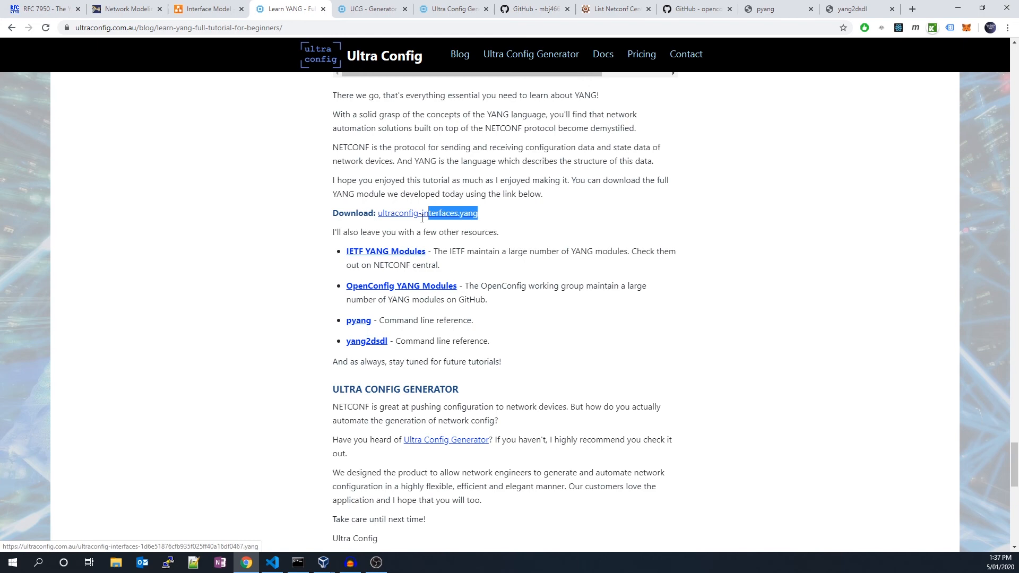
View NETCONF Central's IETF module list, then the OpenConfig YANG models GitHub repository.
click(611, 8)
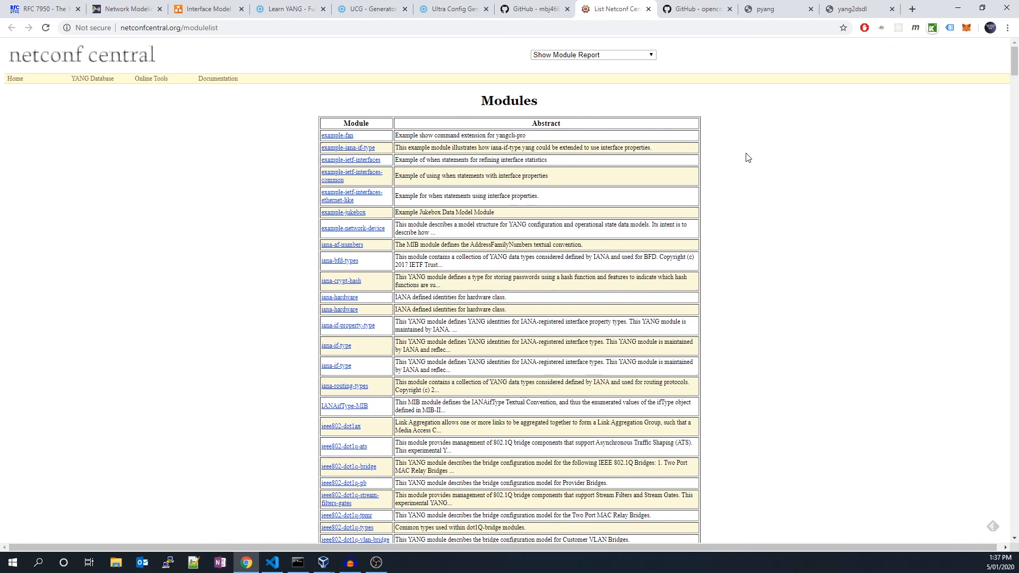
mouse_move(786, 173)
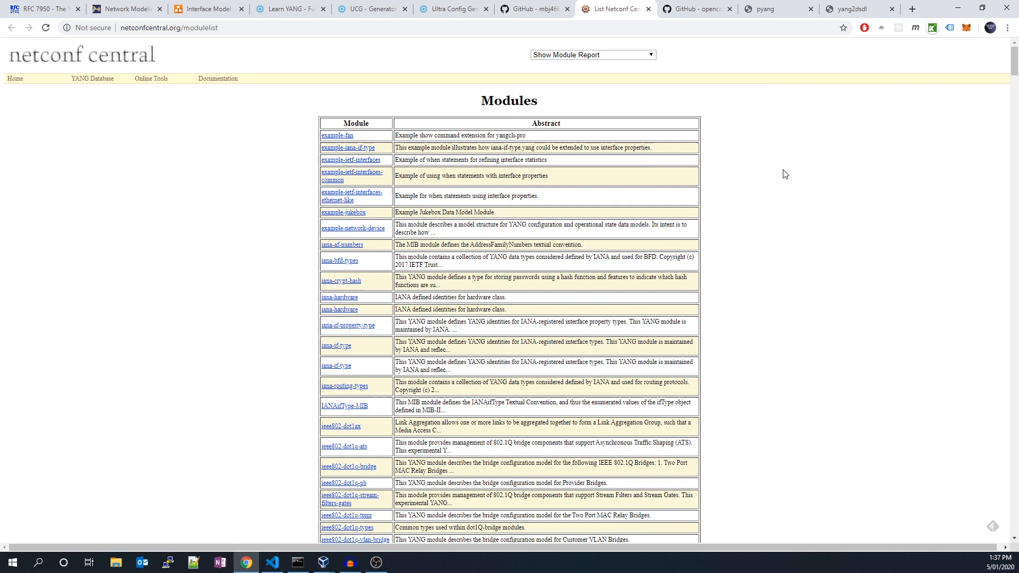
click(696, 9)
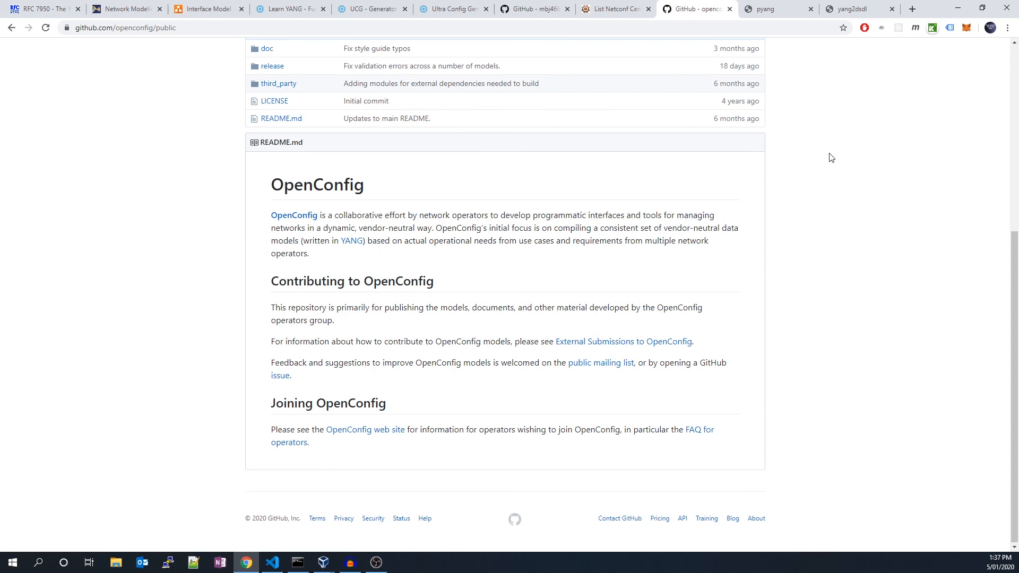
mouse_move(887, 175)
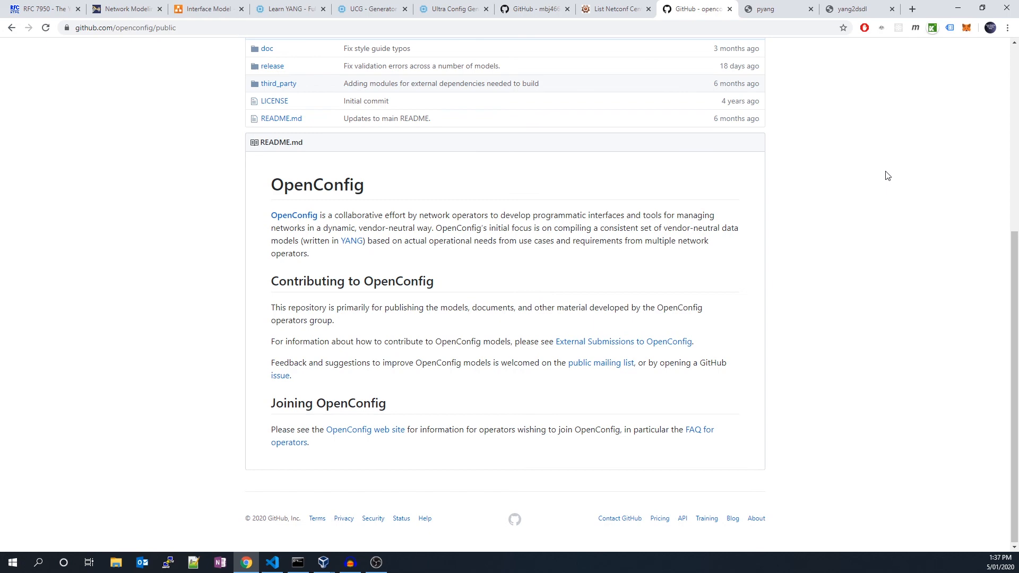
In the UCG console, add another Access Port entry and review the generated configuration.
click(773, 9)
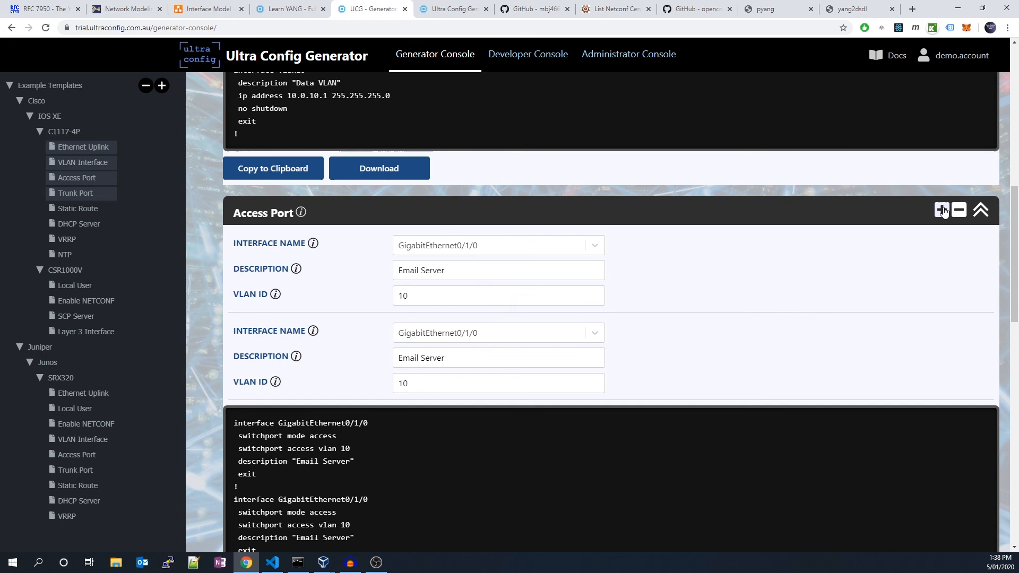
click(941, 209)
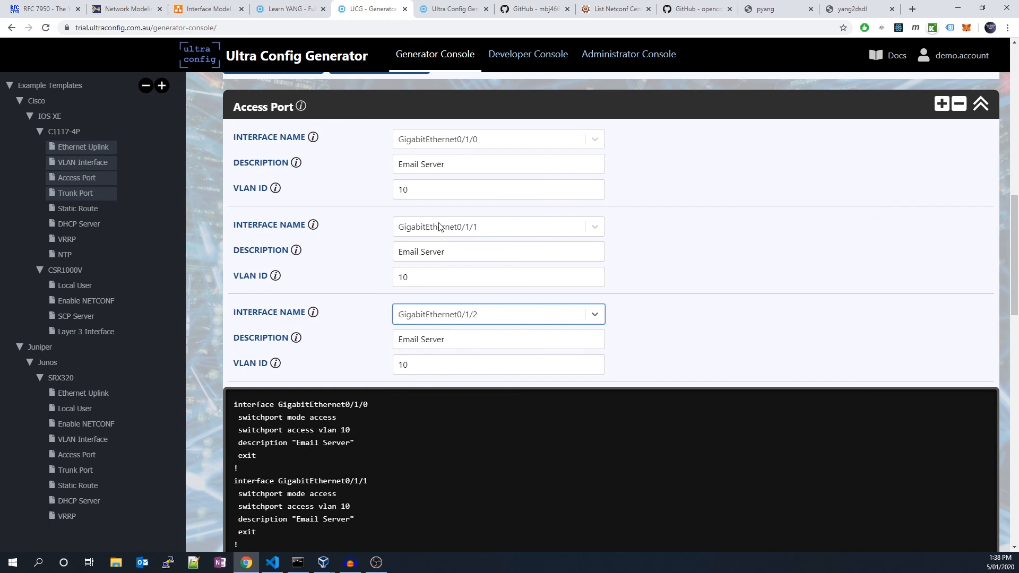
scroll(down, 3)
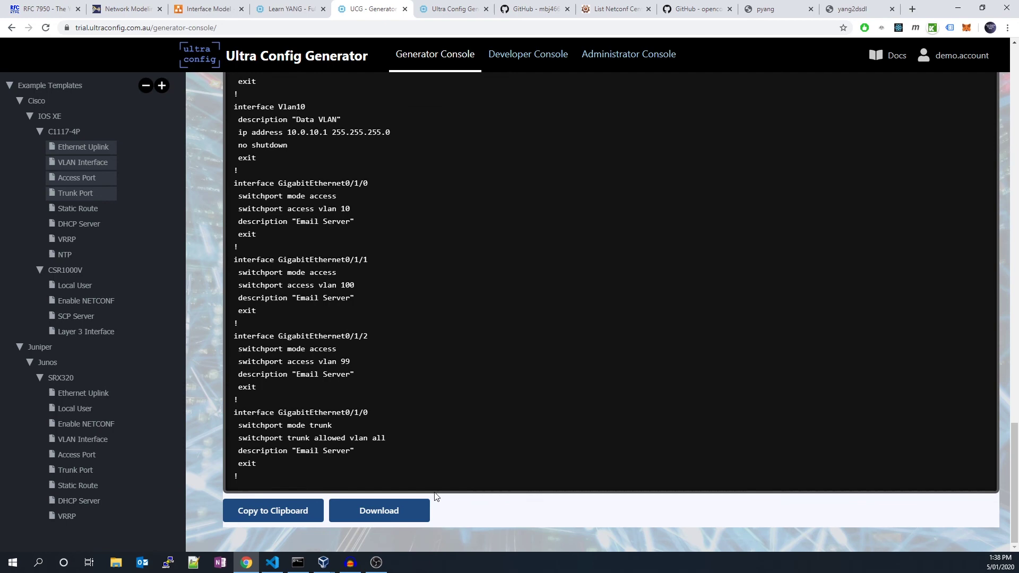
Show the Ultra Config Generator product homepage.
click(896, 55)
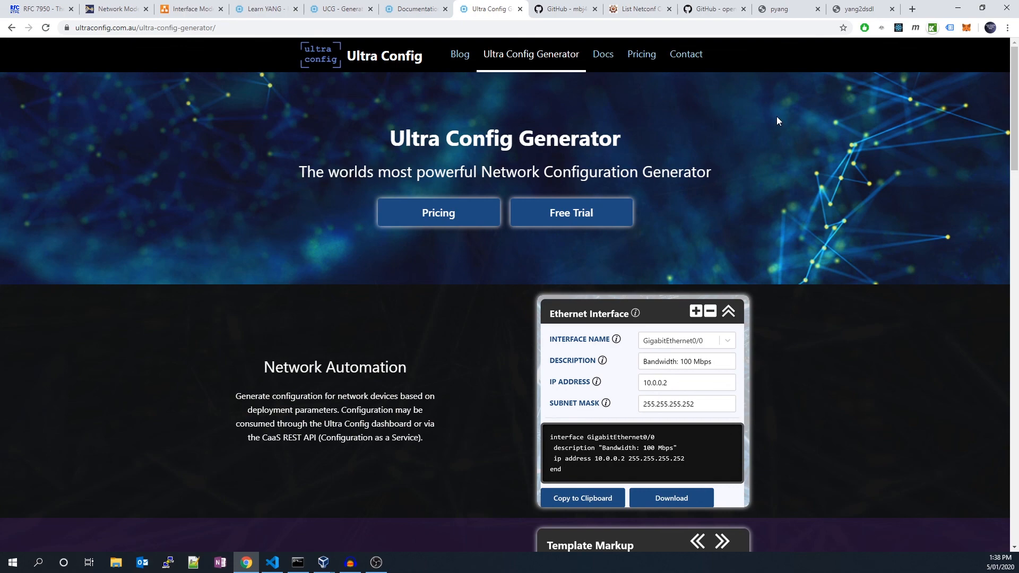
Return to the Learn YANG tutorial article, scrolled to its title and introduction.
click(263, 8)
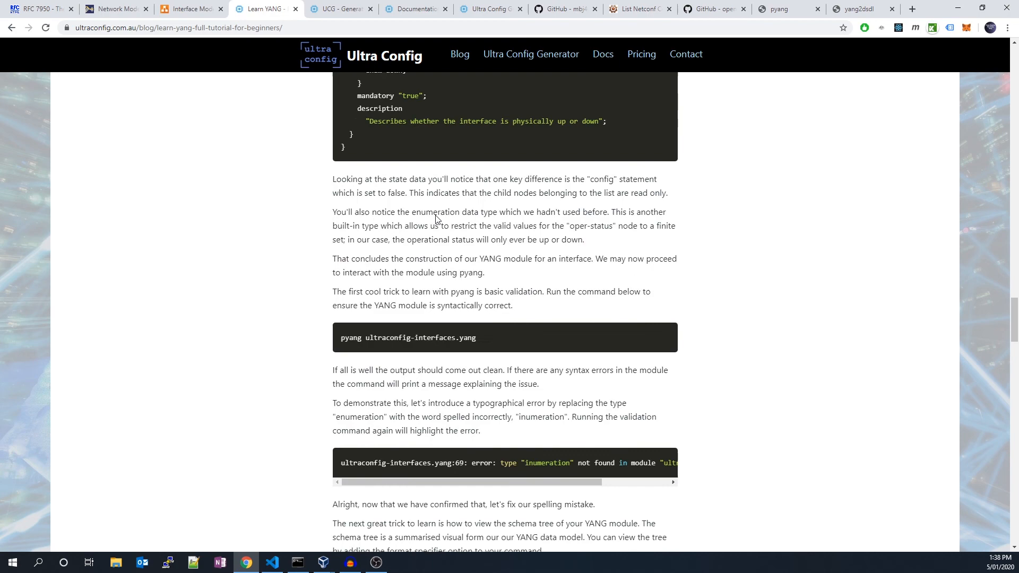
scroll(up, 3)
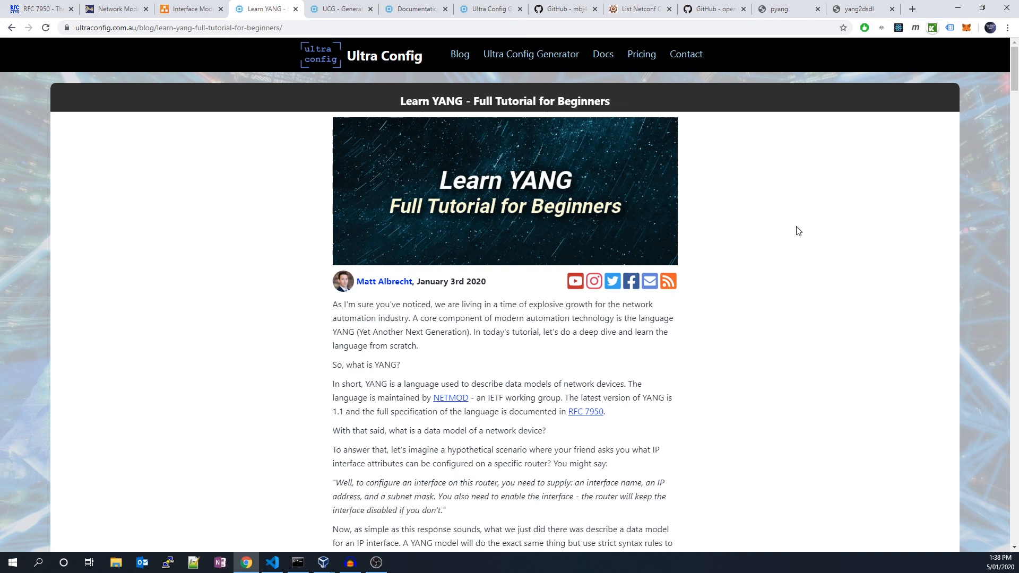